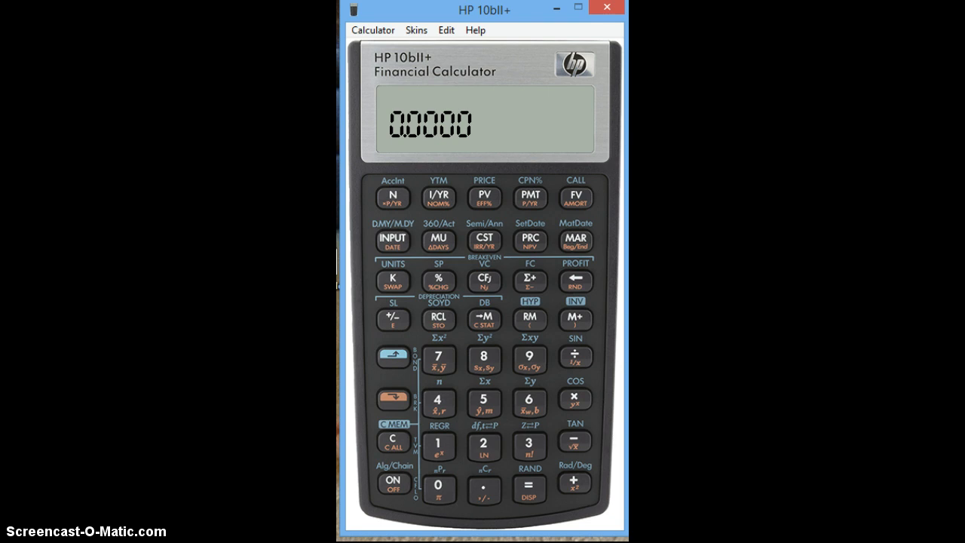
pyautogui.moveTo(507, 176)
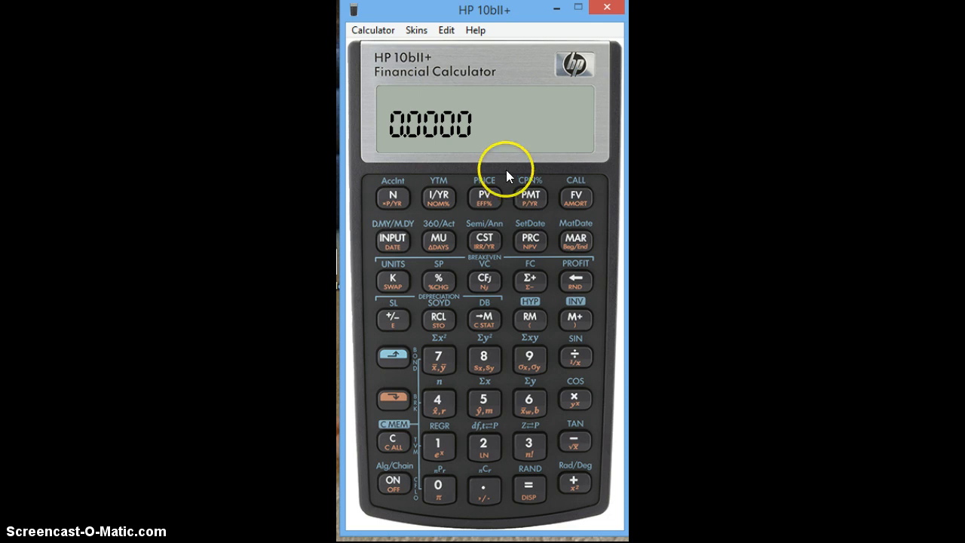
pyautogui.moveTo(399, 149)
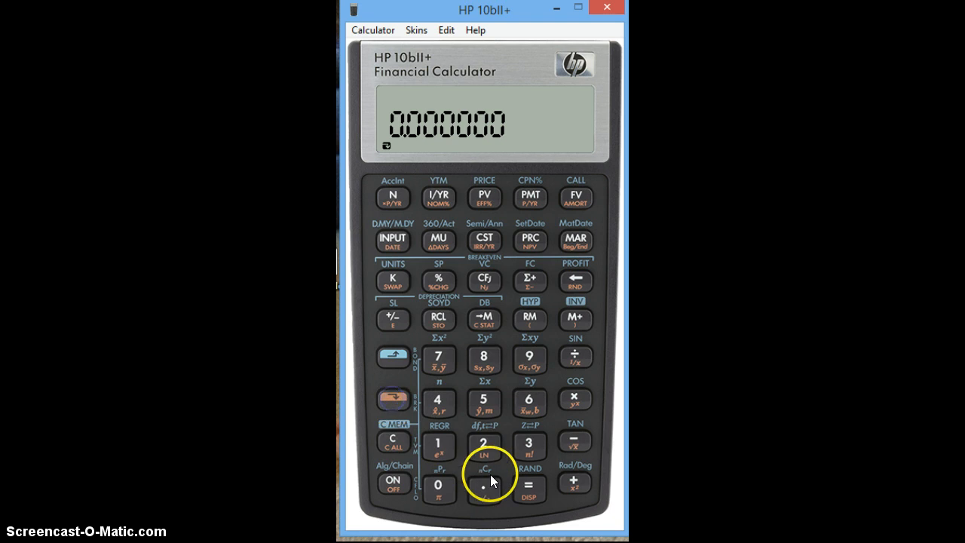
pyautogui.moveTo(439, 408)
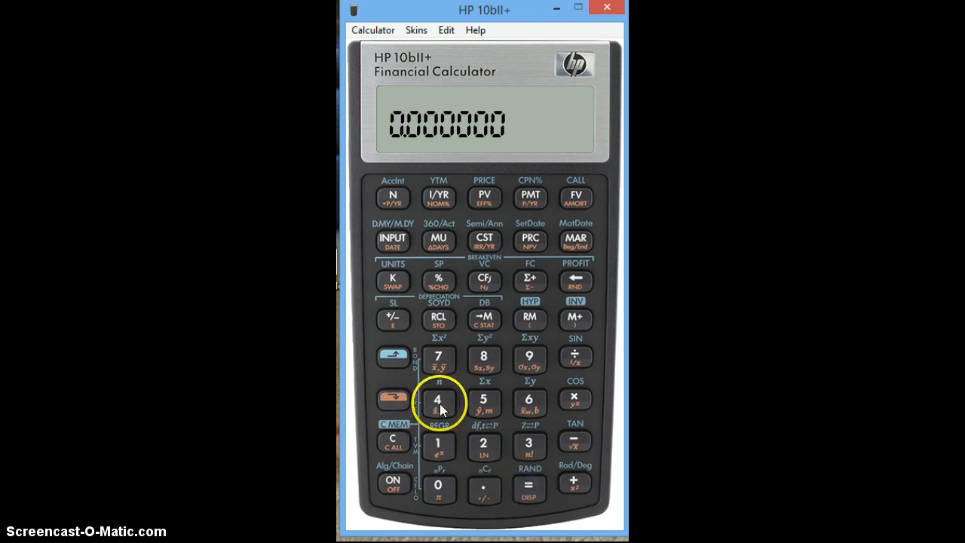
# Step: Set the display format to 4 decimal places (DISP 4)
pyautogui.click(438, 400)
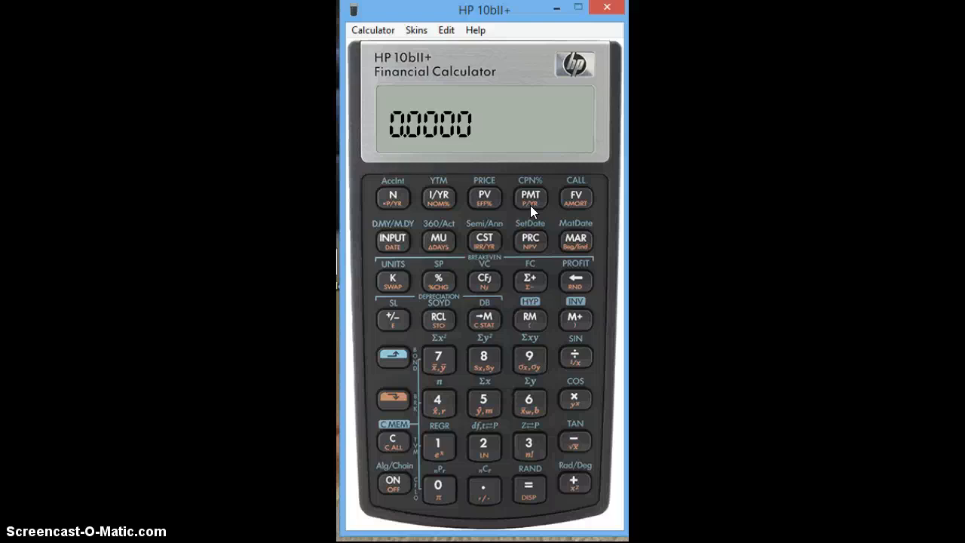
pyautogui.moveTo(435, 443)
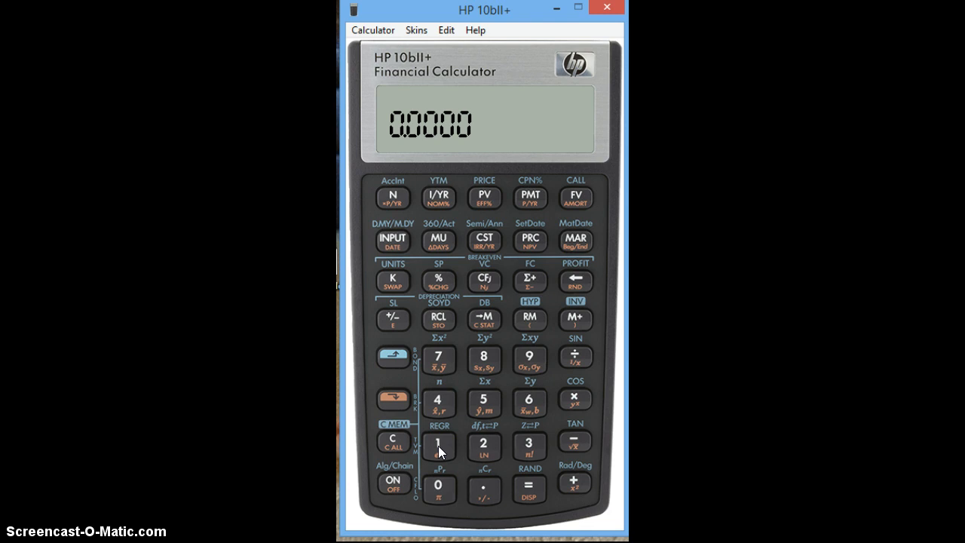
# Step: Set payments per year to 1 and clear all memory with C ALL
pyautogui.click(391, 399)
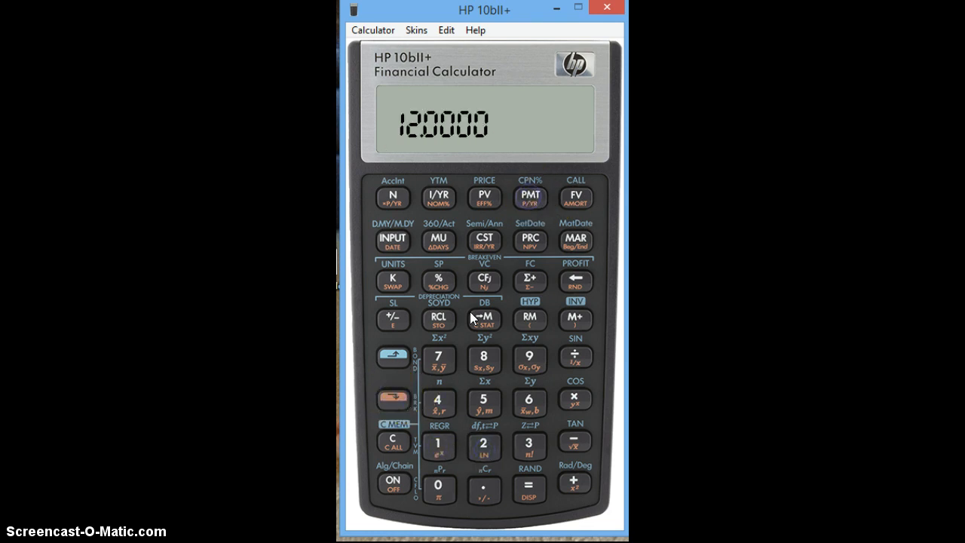
pyautogui.click(392, 397)
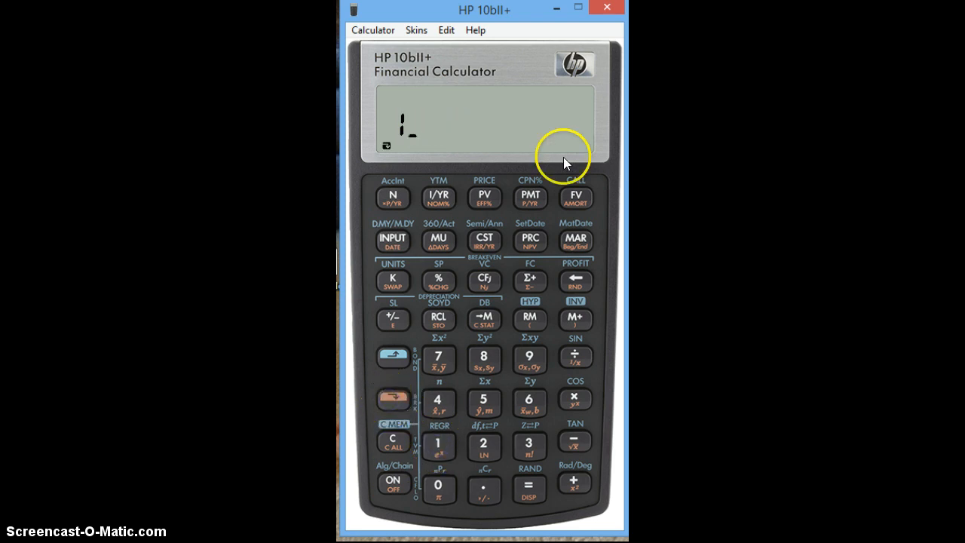
pyautogui.click(391, 440)
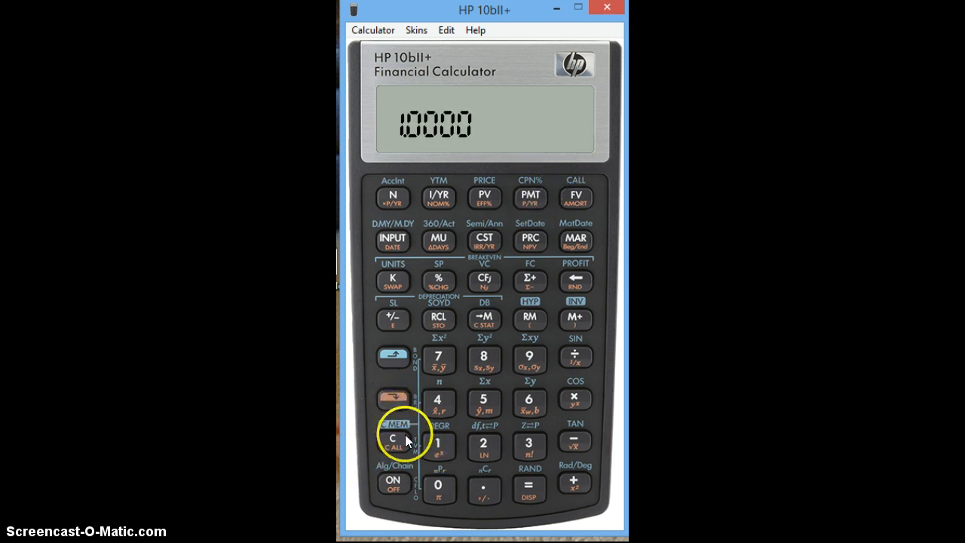
pyautogui.click(392, 440)
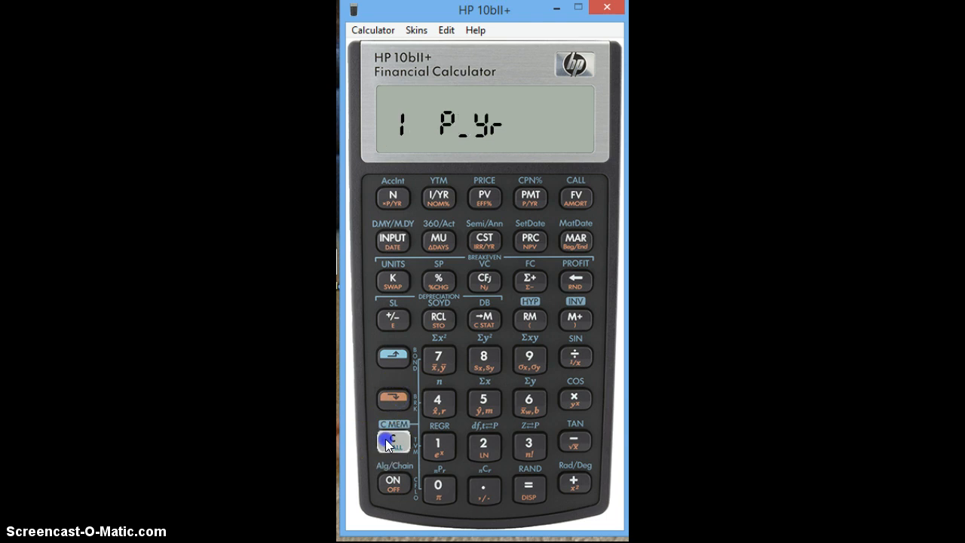
pyautogui.click(392, 441)
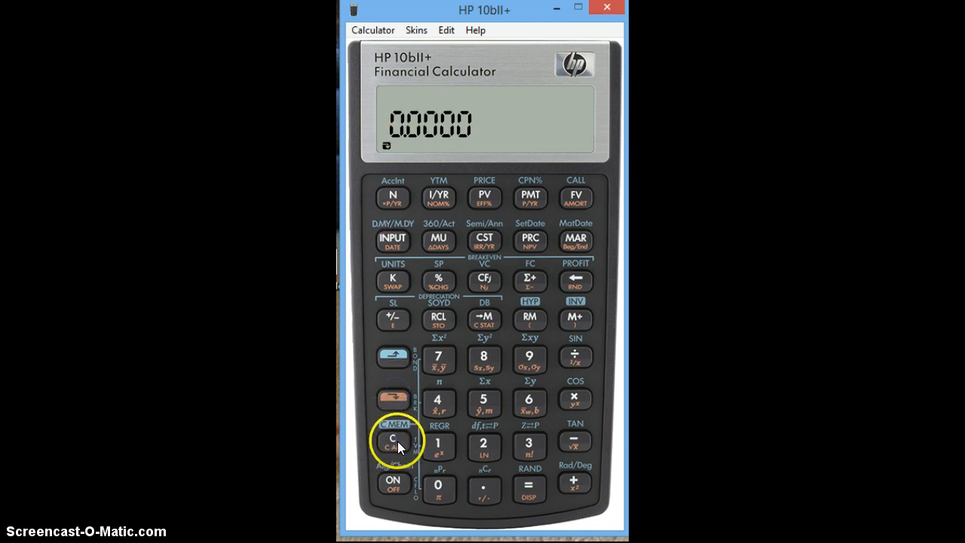
pyautogui.moveTo(453, 143)
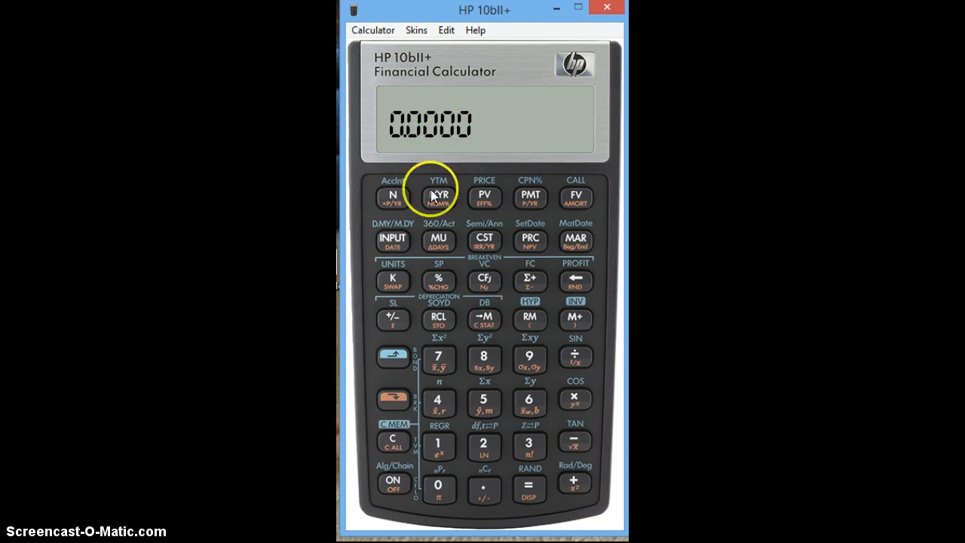
pyautogui.moveTo(462, 393)
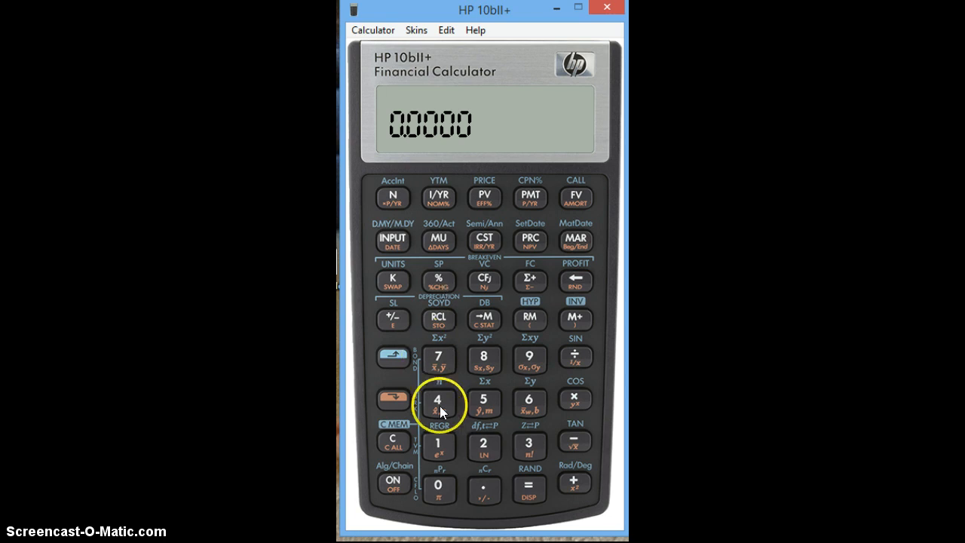
# Step: Compute the percent change from 43,276 to 54,729, giving 26.4650
pyautogui.click(438, 400)
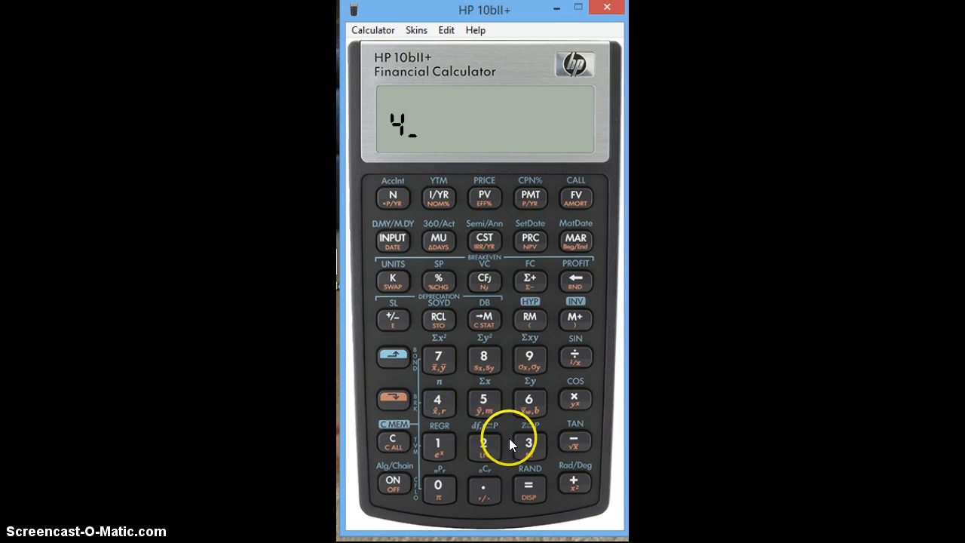
pyautogui.click(529, 441)
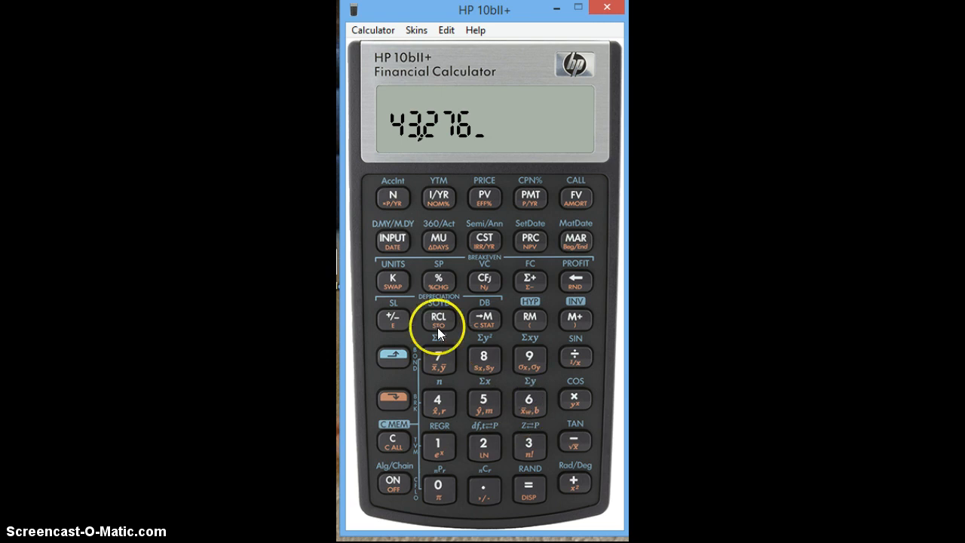
pyautogui.moveTo(391, 241)
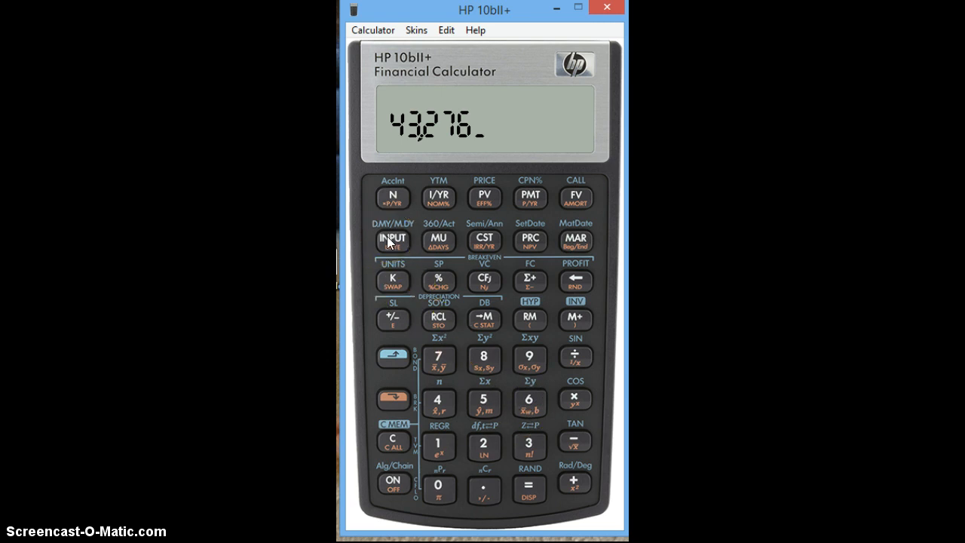
pyautogui.click(391, 239)
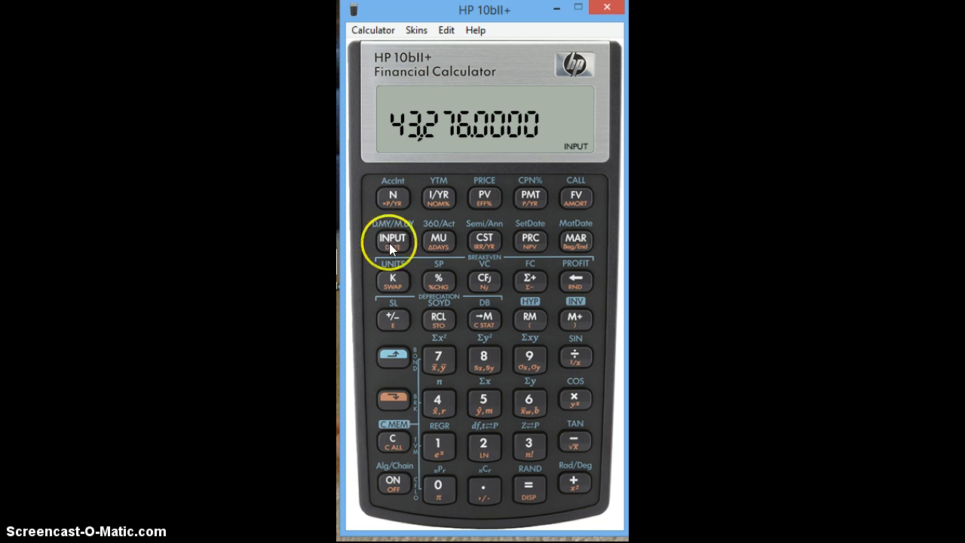
pyautogui.moveTo(485, 402)
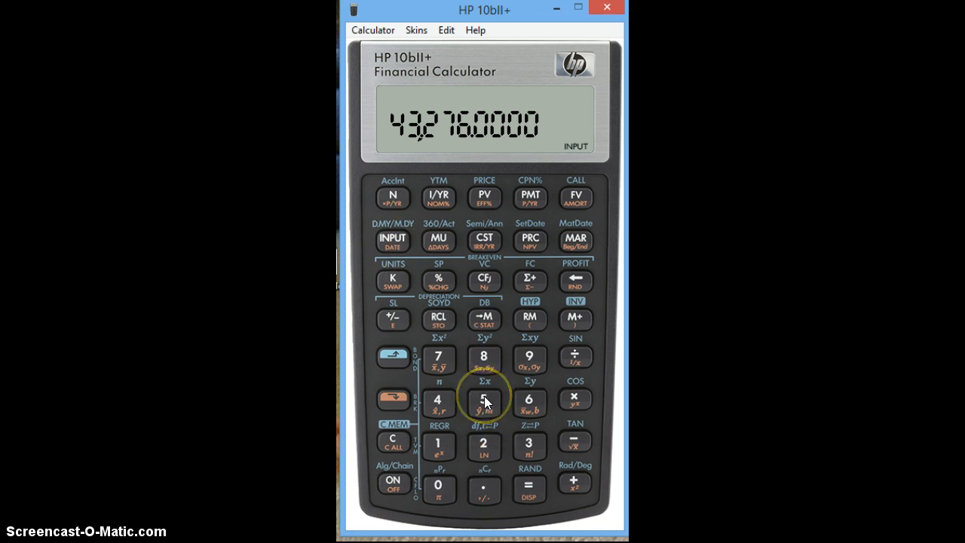
pyautogui.click(438, 402)
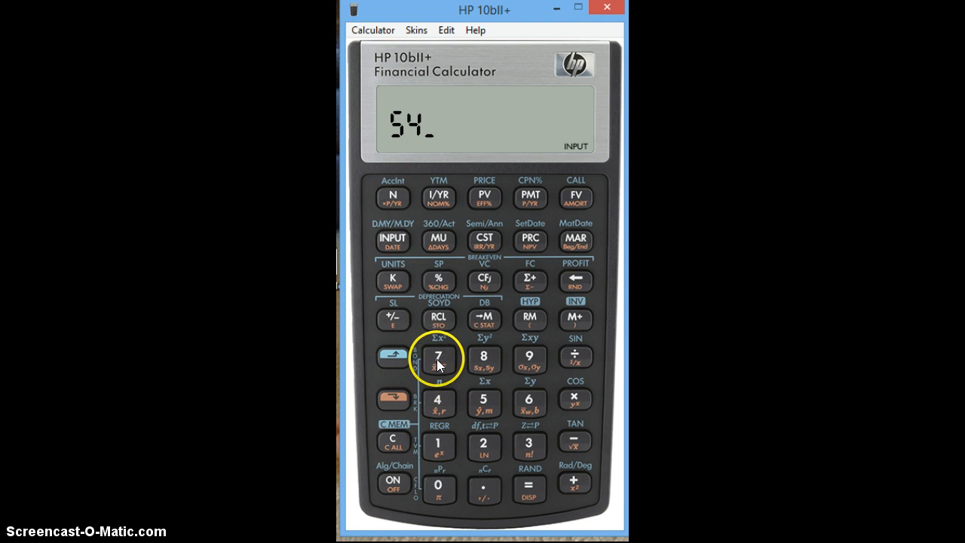
pyautogui.click(529, 356)
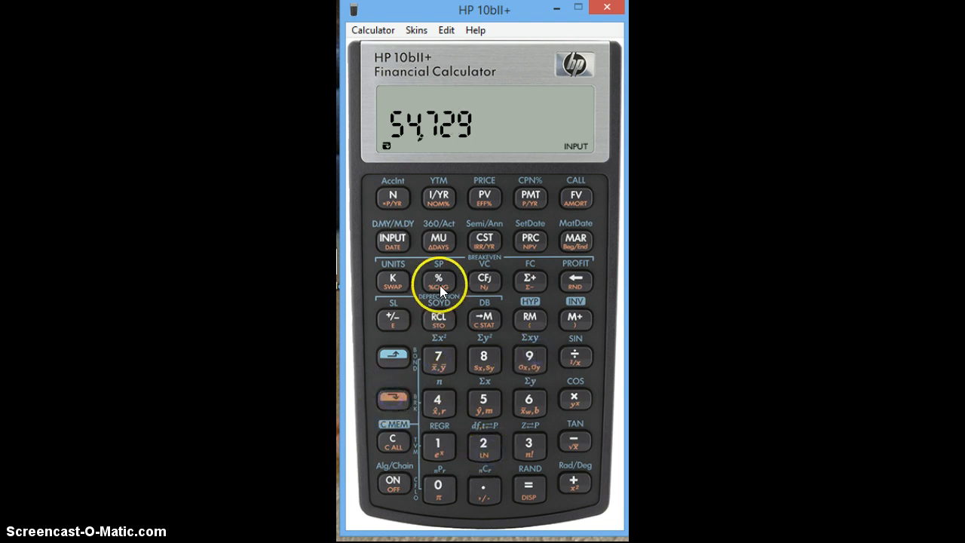
pyautogui.click(438, 280)
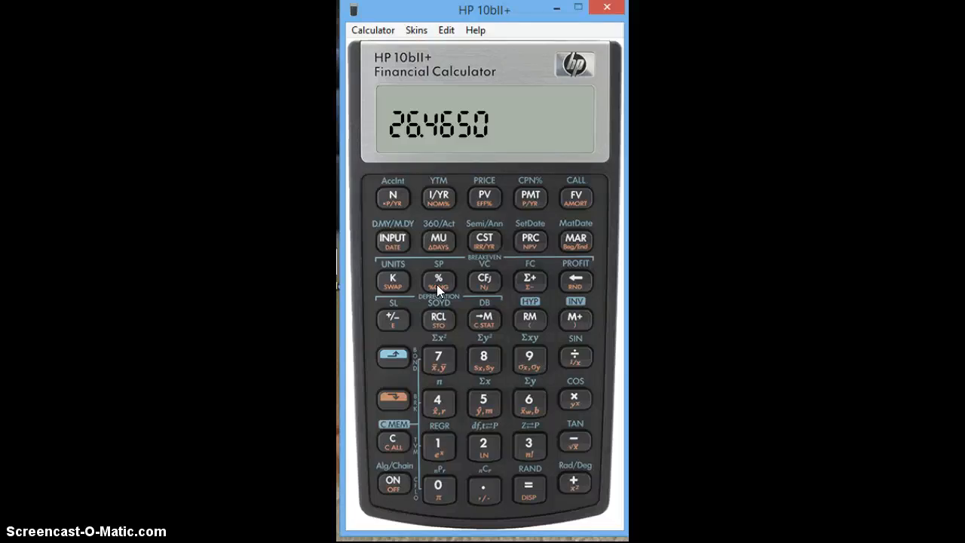
pyautogui.moveTo(438, 298)
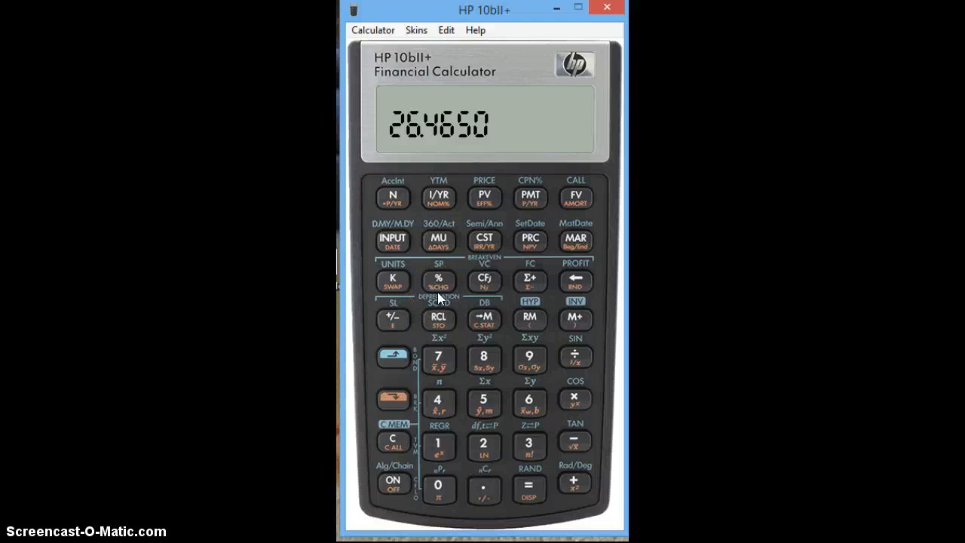
pyautogui.moveTo(392, 262)
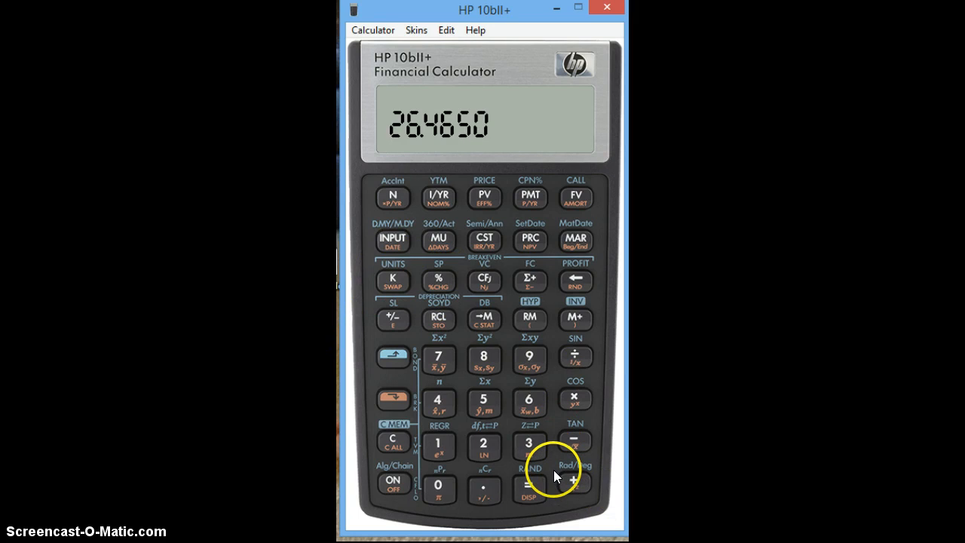
# Step: Add a percentage to 4,387 for a result of 5,132.79
pyautogui.click(393, 400)
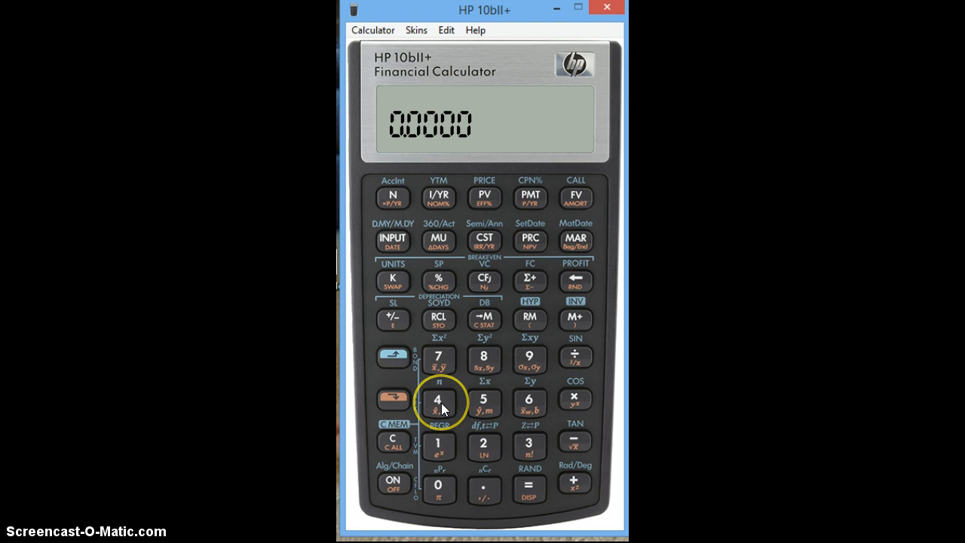
pyautogui.click(438, 400)
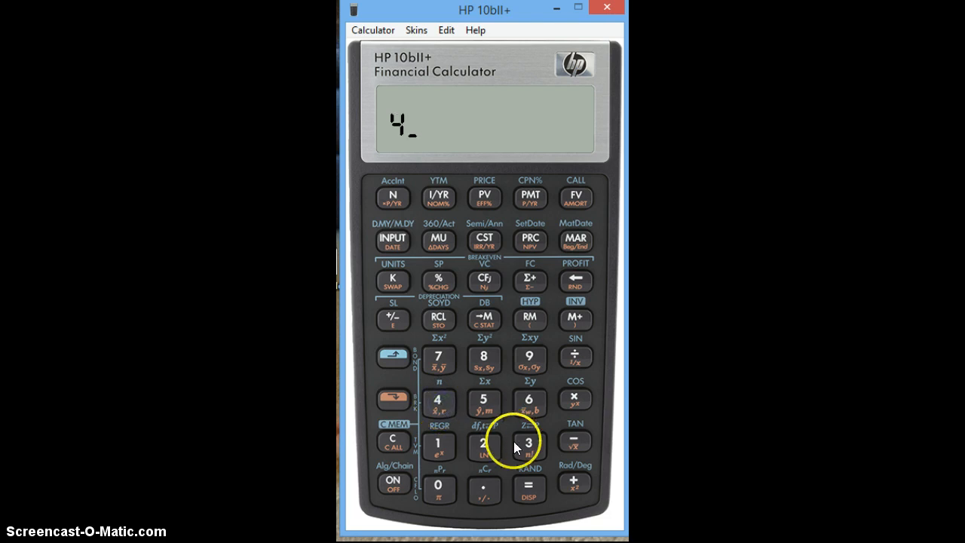
pyautogui.click(438, 360)
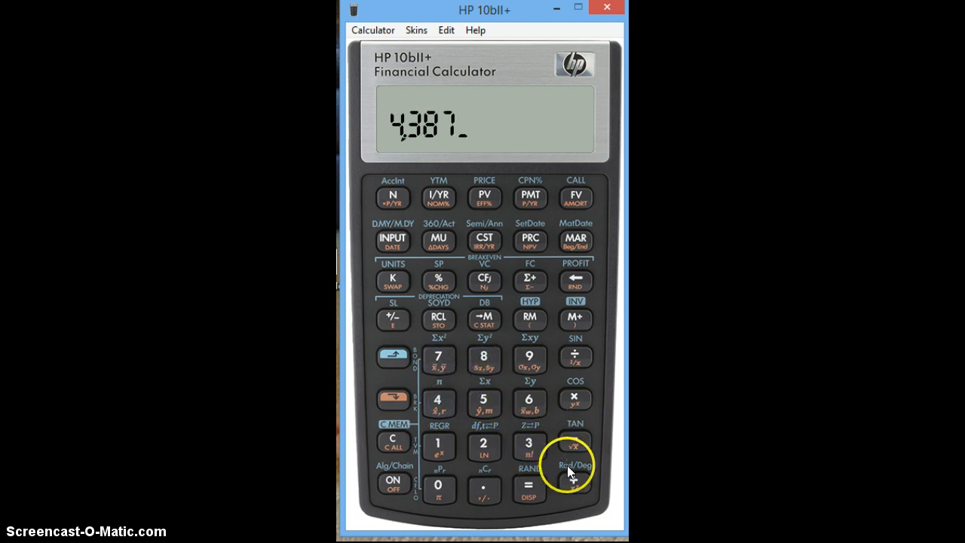
pyautogui.click(438, 444)
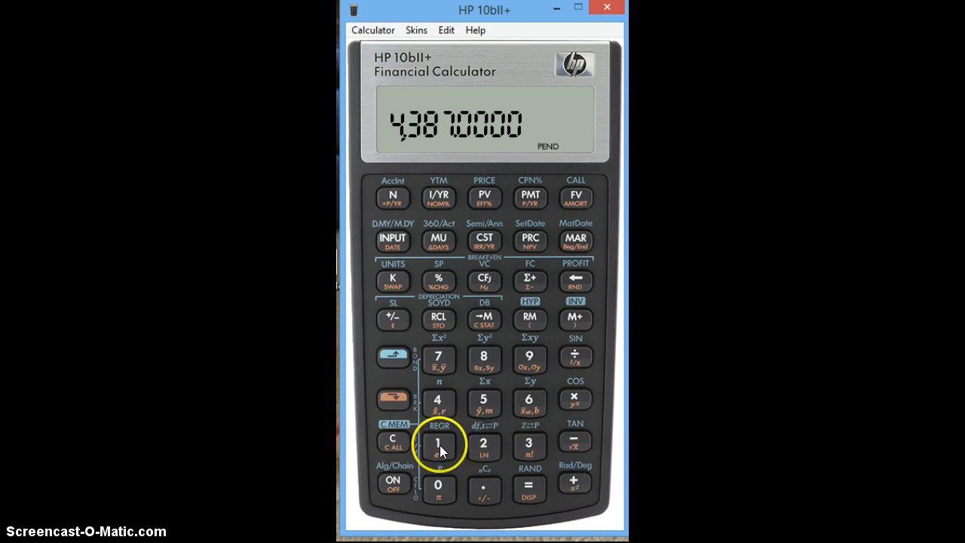
pyautogui.click(439, 281)
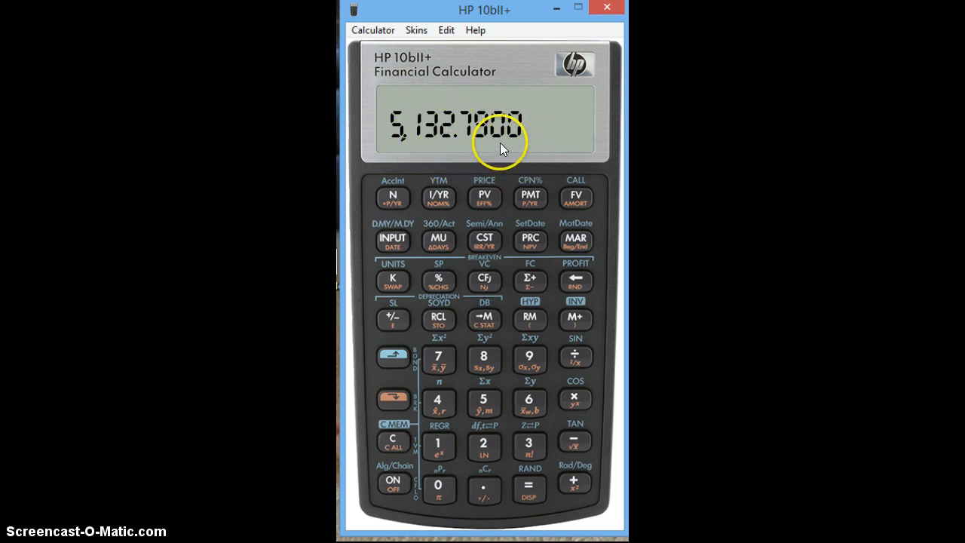
# Step: Clear memory and subtract 4.3% from 184,392, giving 176,463.144
pyautogui.click(392, 398)
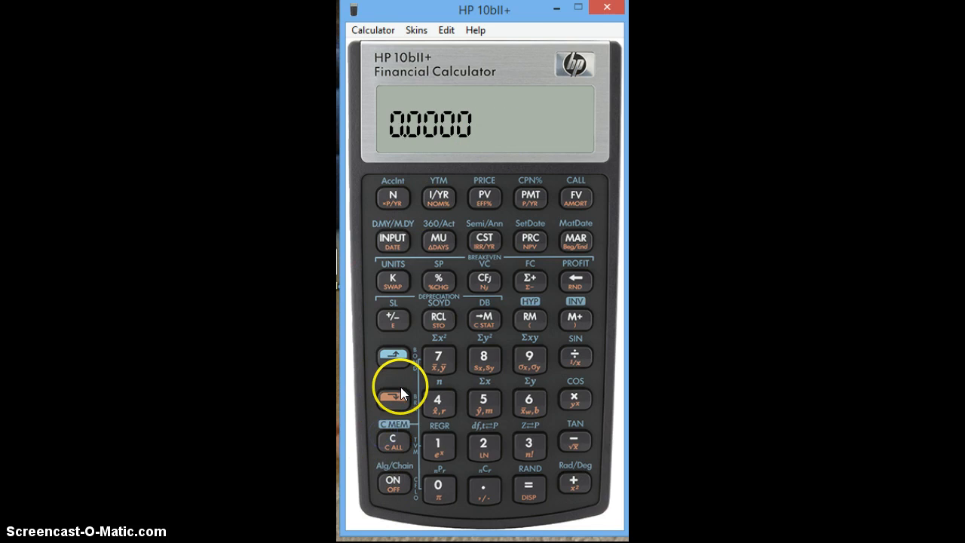
pyautogui.click(438, 441)
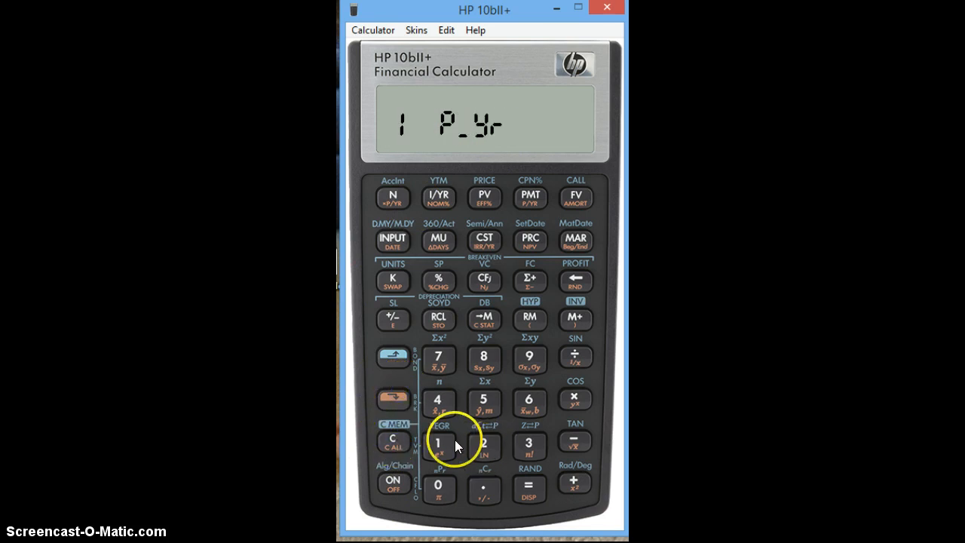
pyautogui.click(438, 400)
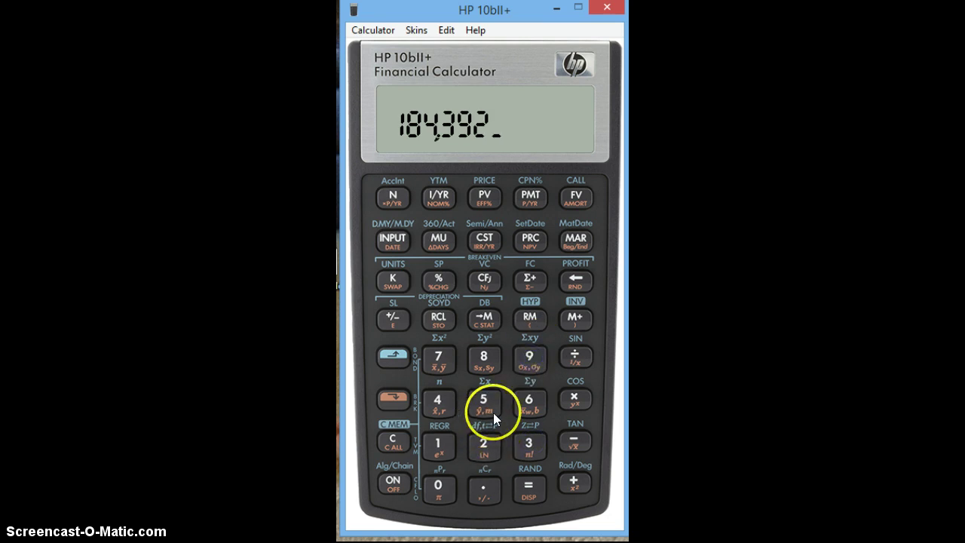
pyautogui.moveTo(586, 424)
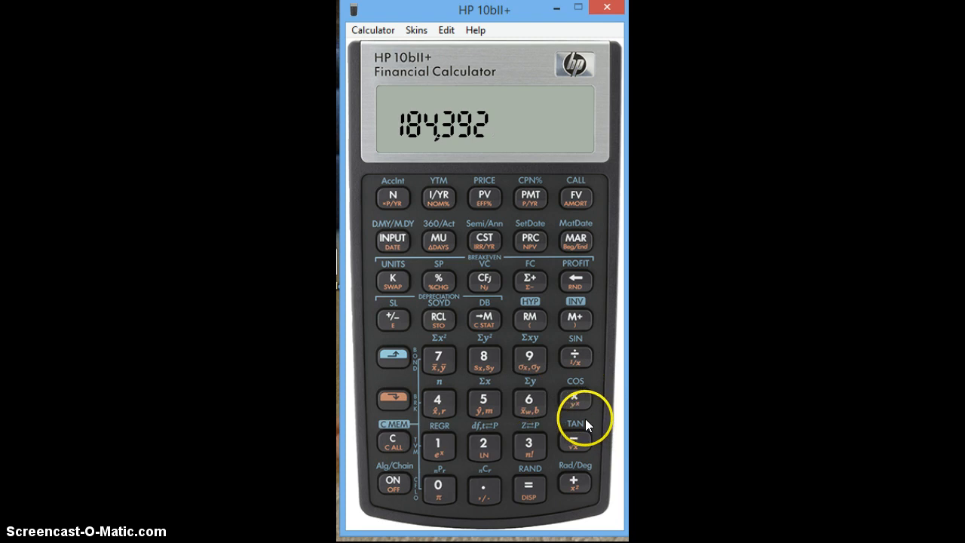
pyautogui.moveTo(581, 445)
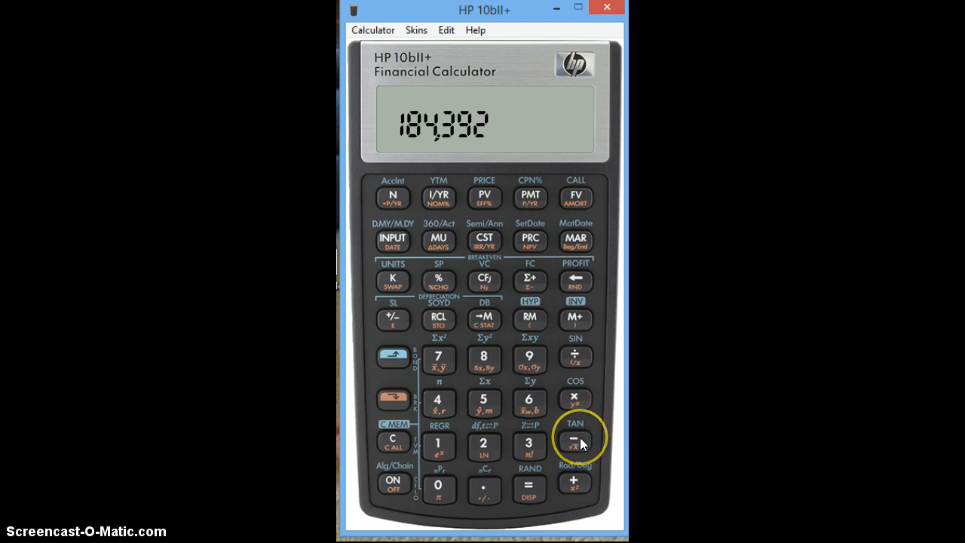
pyautogui.click(575, 440)
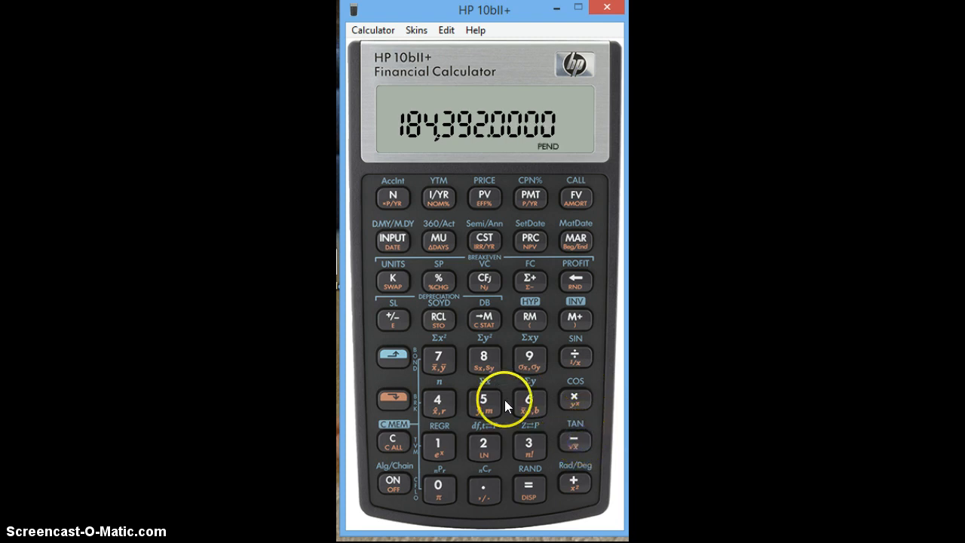
pyautogui.click(483, 487)
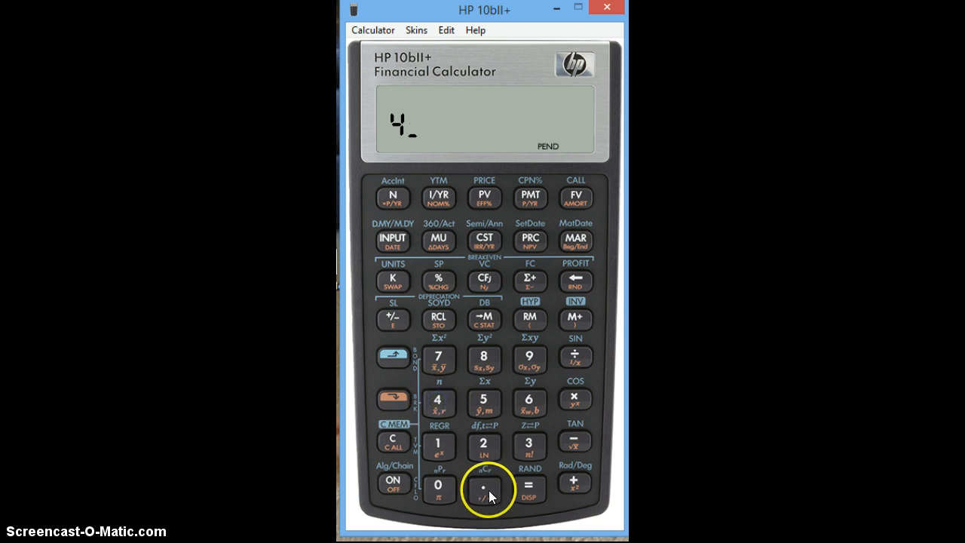
pyautogui.click(438, 280)
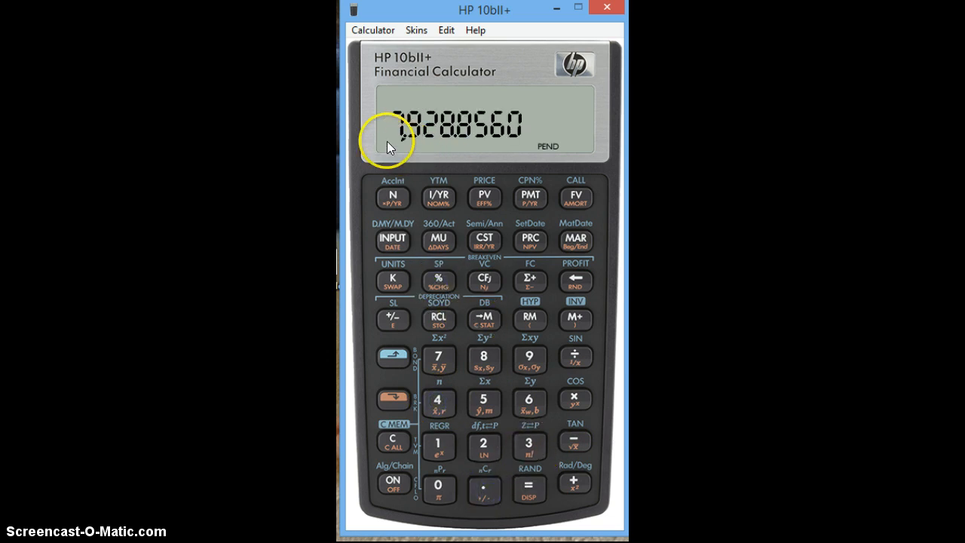
pyautogui.moveTo(529, 463)
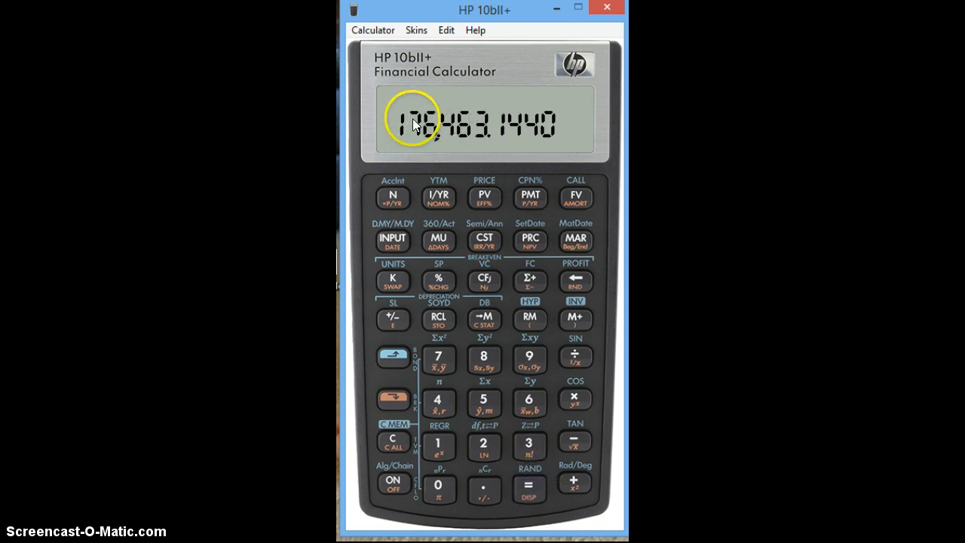
pyautogui.moveTo(429, 154)
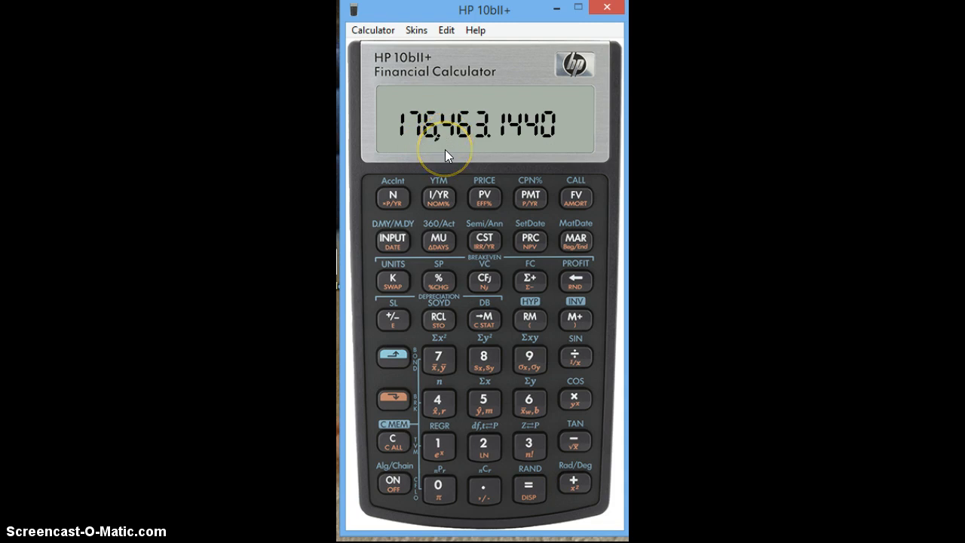
pyautogui.moveTo(439, 281)
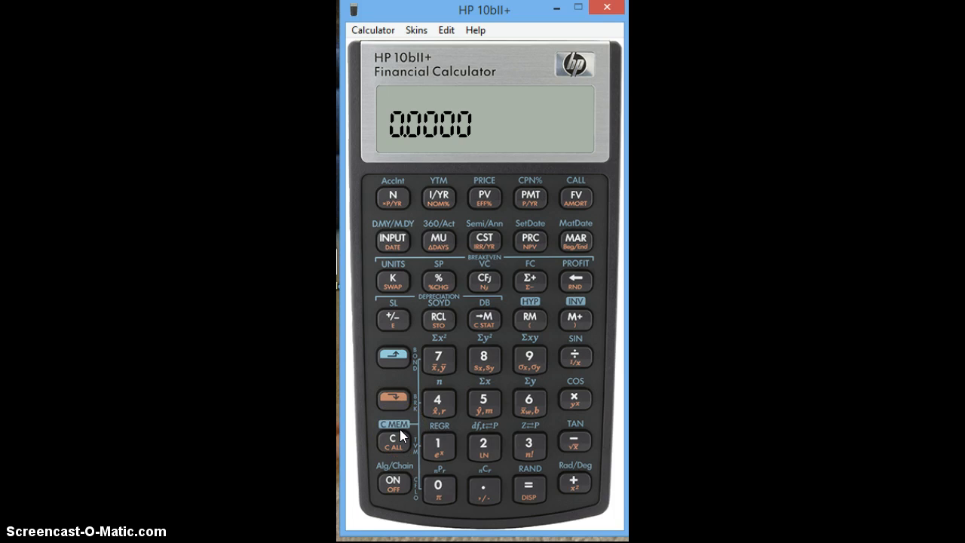
pyautogui.moveTo(369, 484)
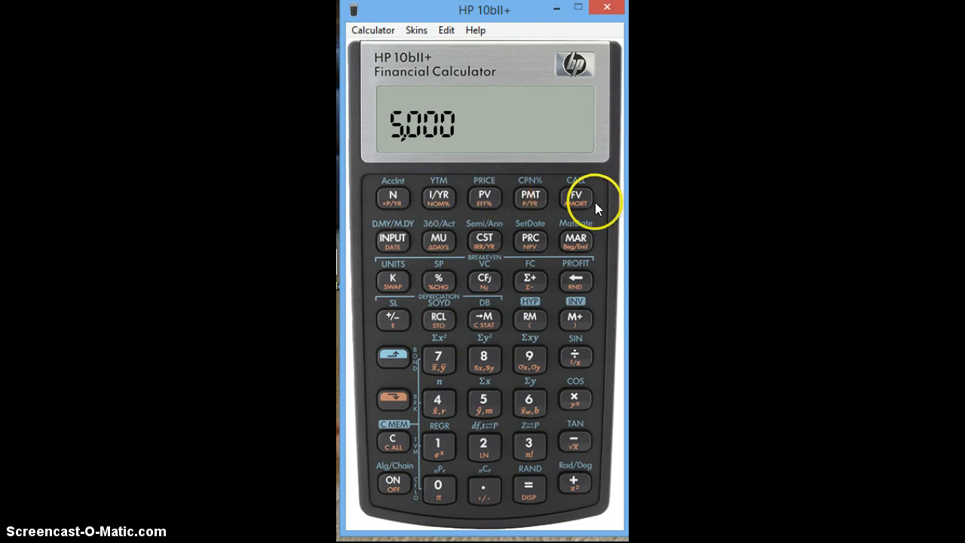
pyautogui.moveTo(576, 220)
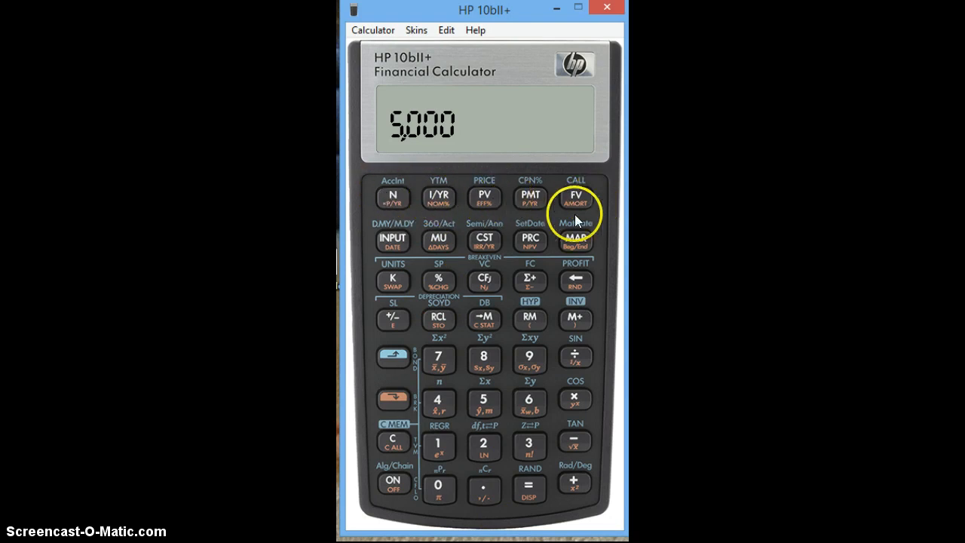
pyautogui.moveTo(513, 207)
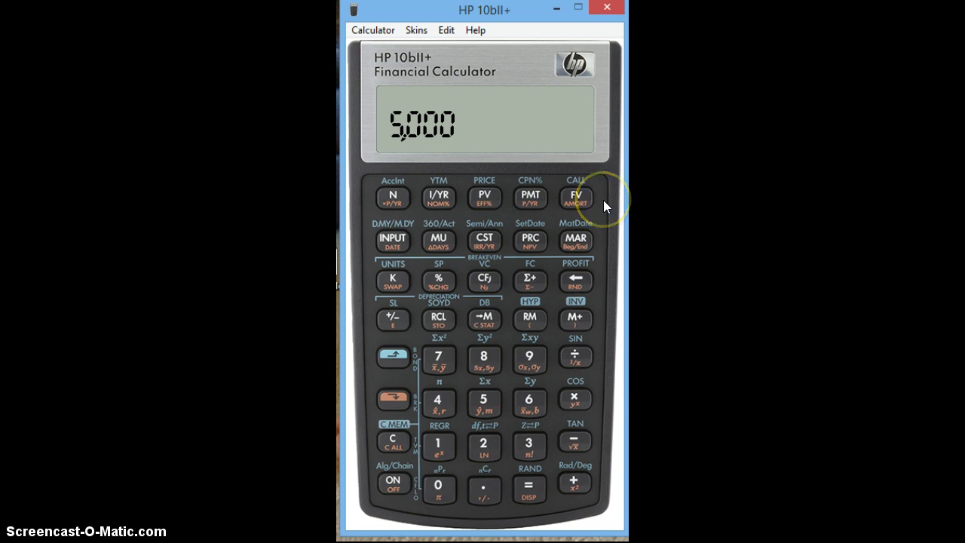
pyautogui.moveTo(547, 202)
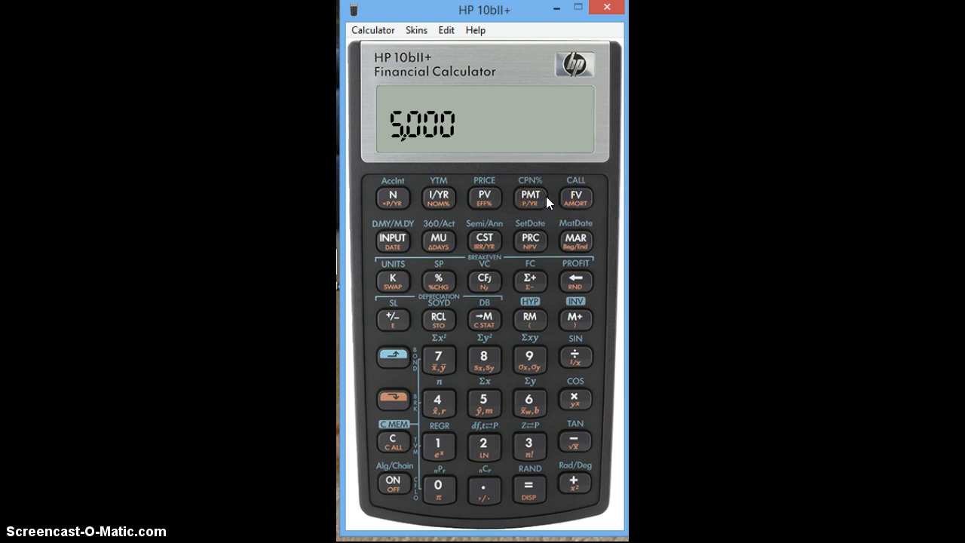
# Step: Key in 5,000 and 4.5 without TVM keys, then clear the mistaken 50,004.5
pyautogui.click(392, 398)
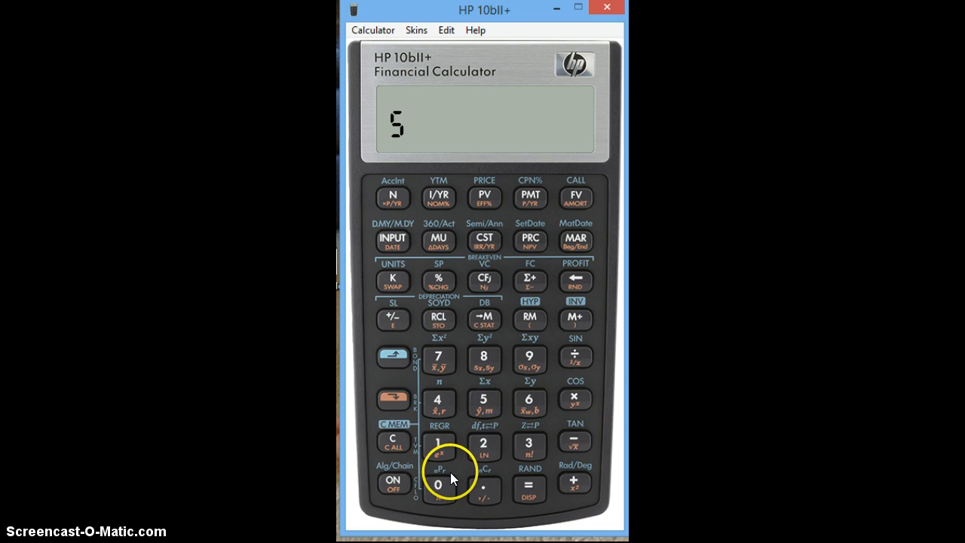
pyautogui.click(437, 482)
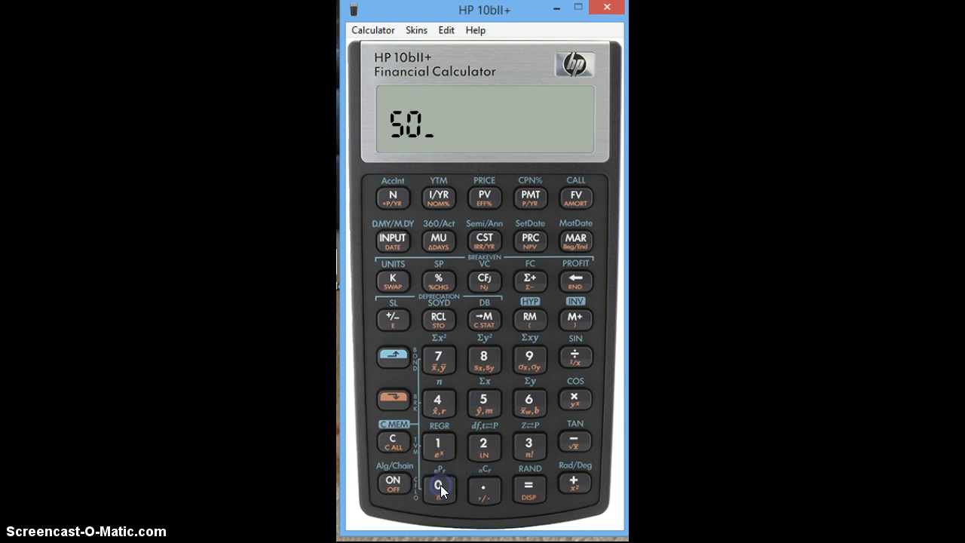
pyautogui.click(438, 486)
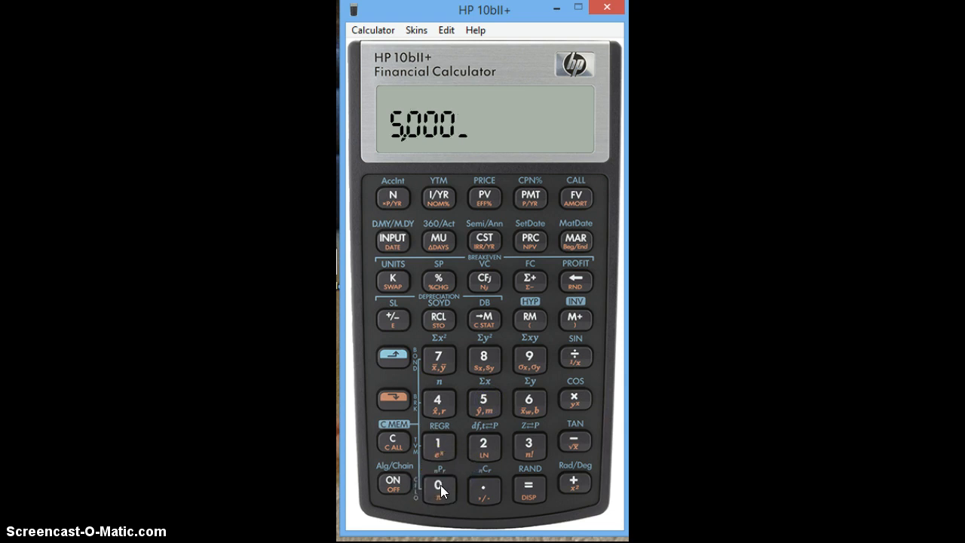
pyautogui.click(437, 402)
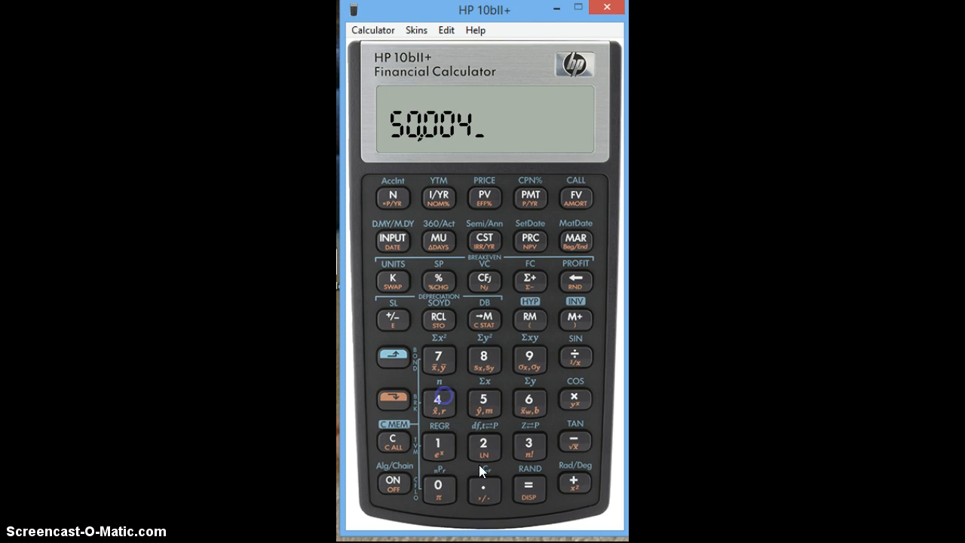
pyautogui.click(483, 401)
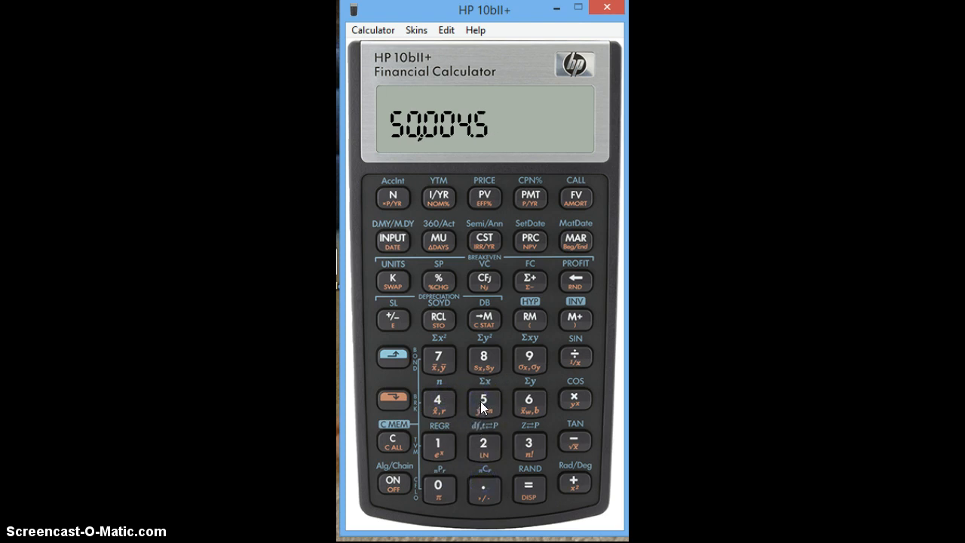
pyautogui.click(438, 198)
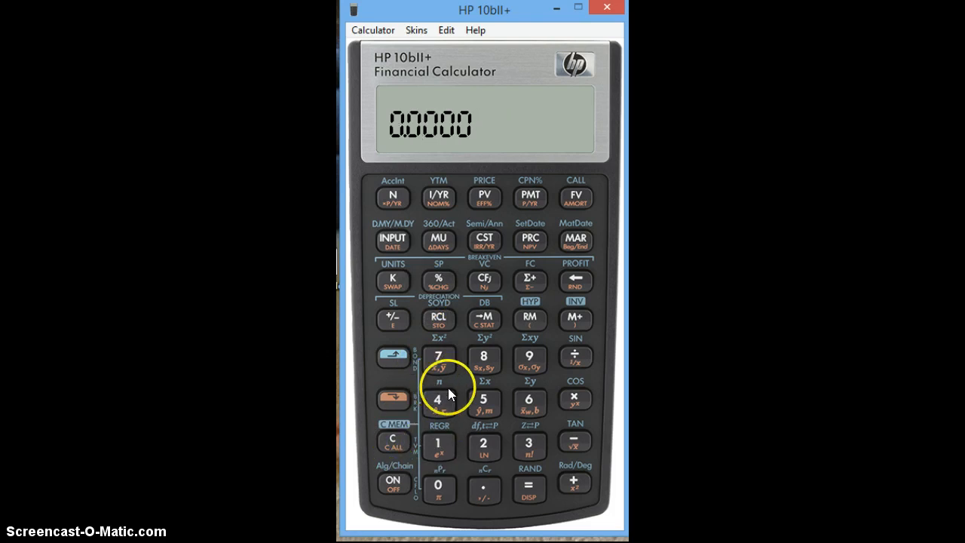
# Step: Enter 5,000 as present value and 1 as the number of periods
pyautogui.click(438, 485)
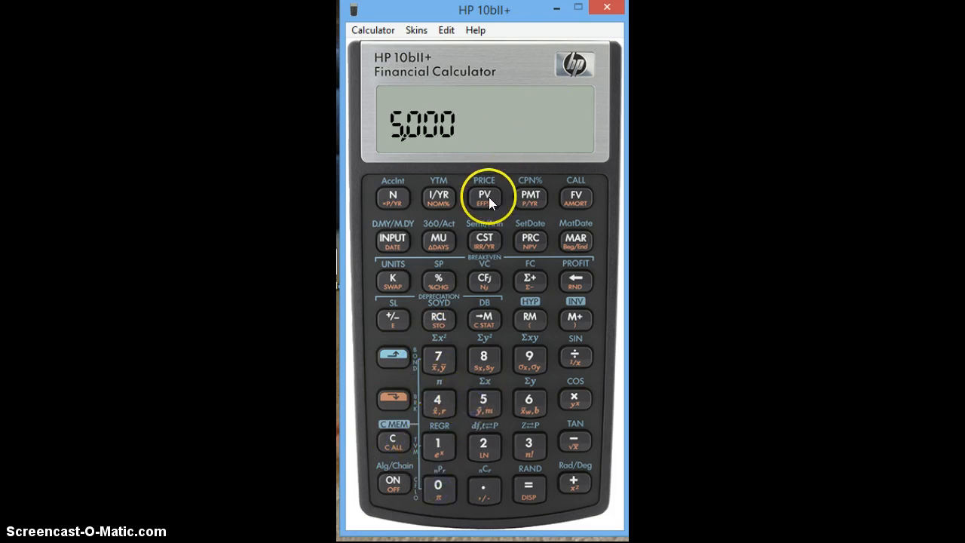
pyautogui.click(437, 403)
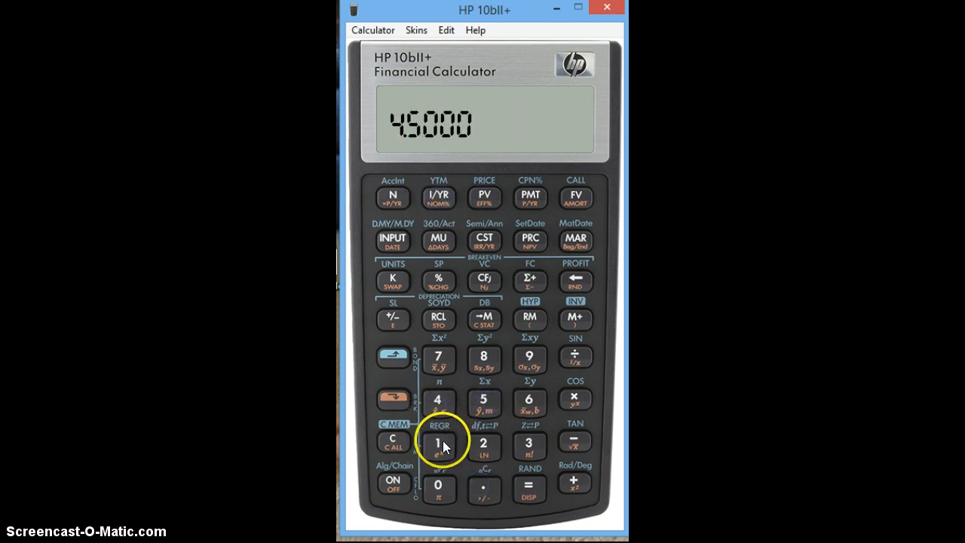
pyautogui.click(438, 240)
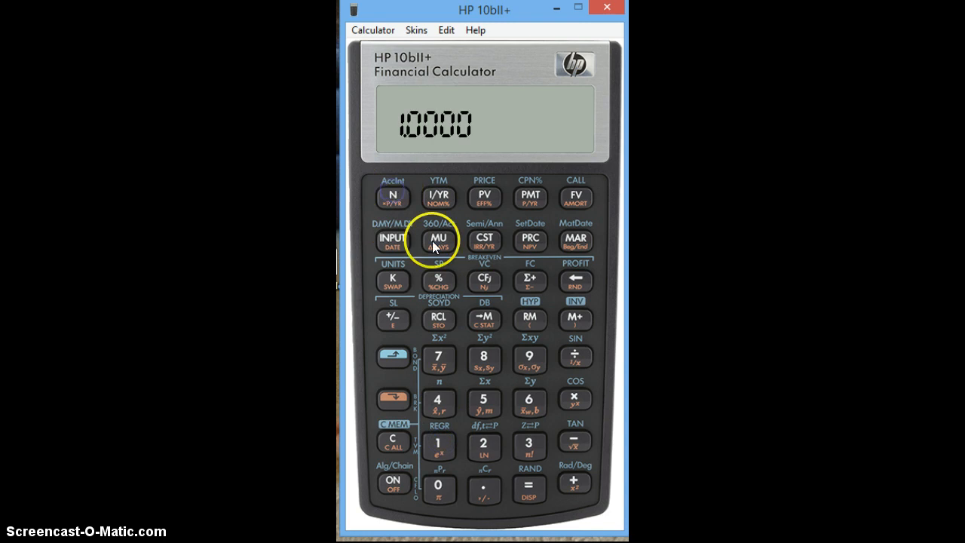
pyautogui.moveTo(529, 197)
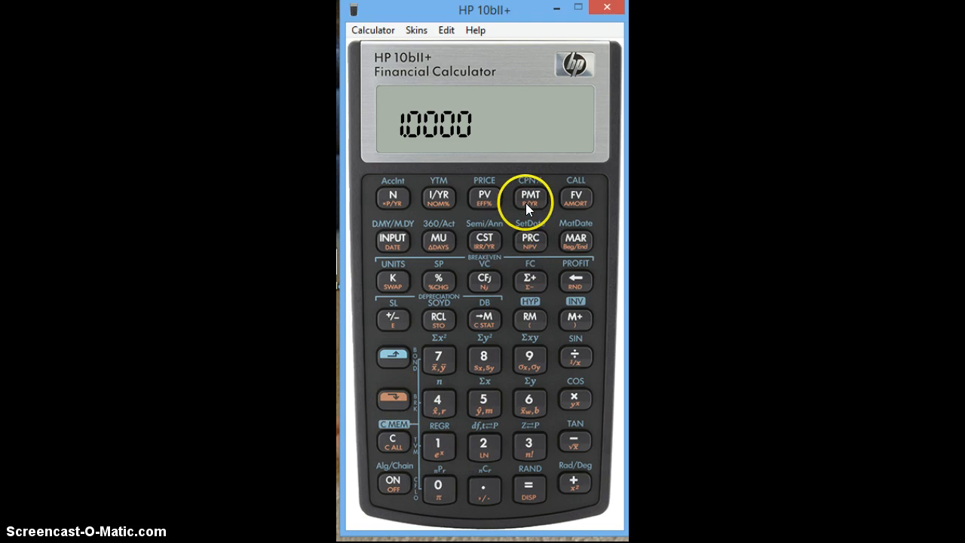
pyautogui.moveTo(575, 198)
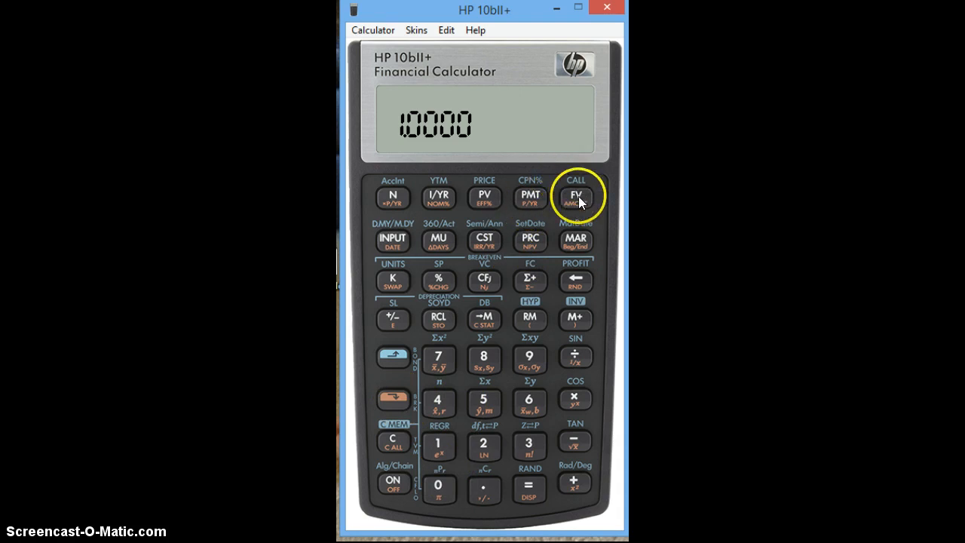
pyautogui.click(575, 197)
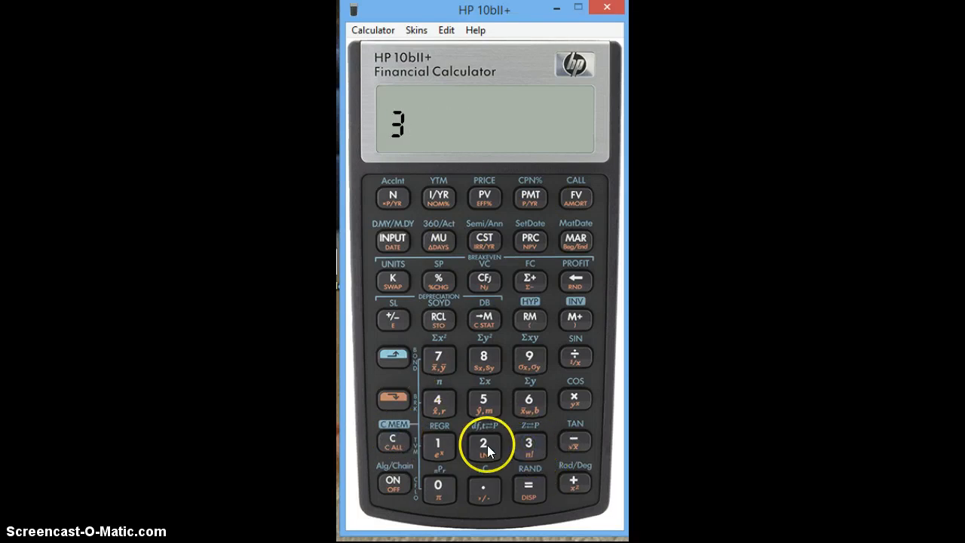
# Step: Store 32,500 as PV, 7.25 as I/YR, and 5×12 = 60 as N
pyautogui.click(437, 489)
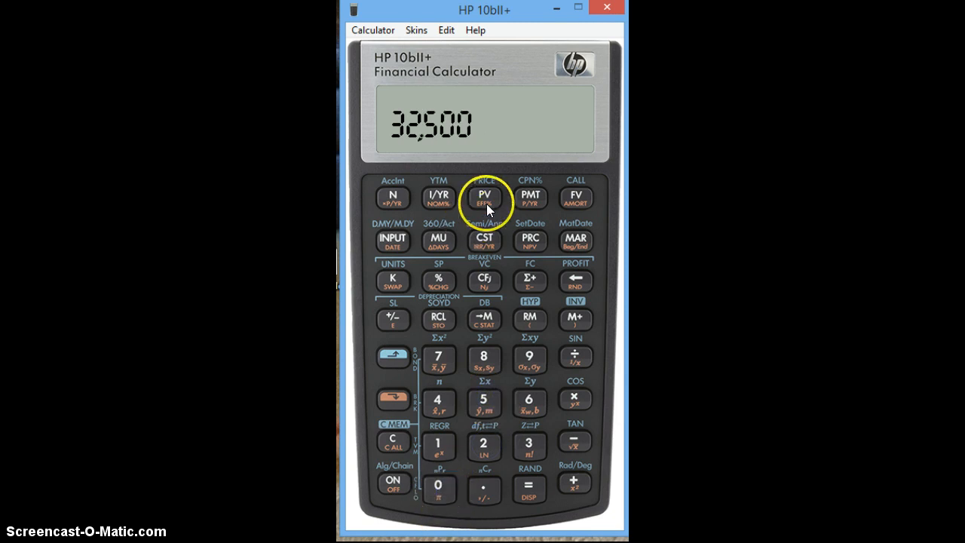
pyautogui.click(484, 198)
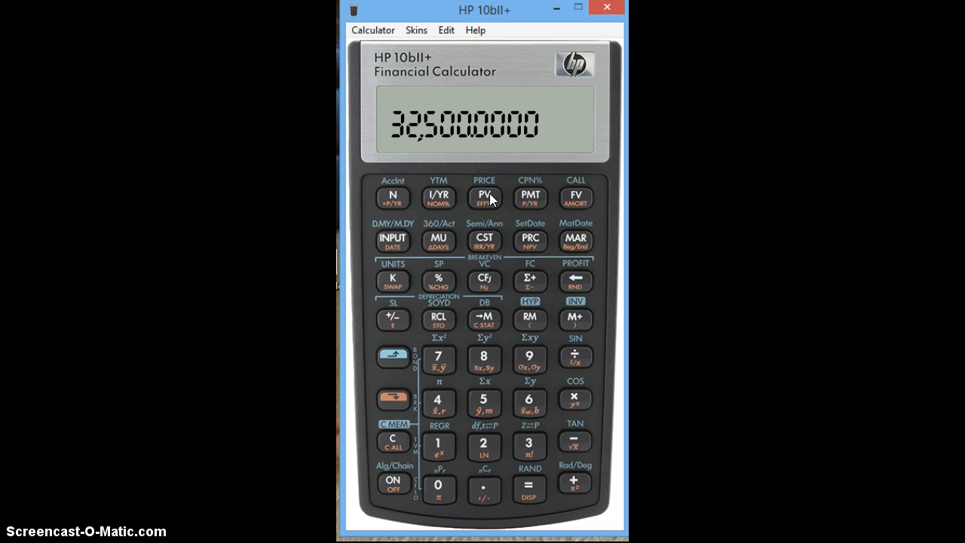
pyautogui.moveTo(471, 309)
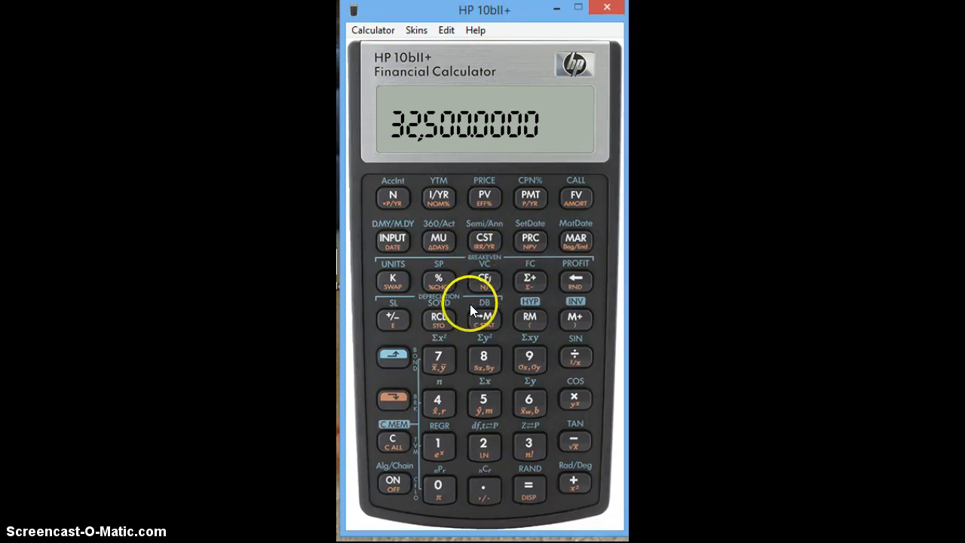
pyautogui.moveTo(398, 354)
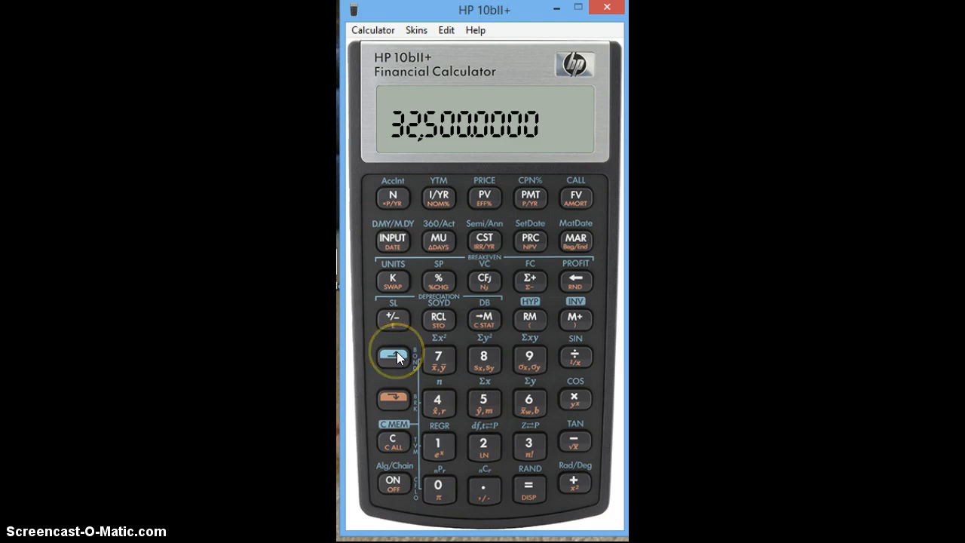
pyautogui.moveTo(435, 392)
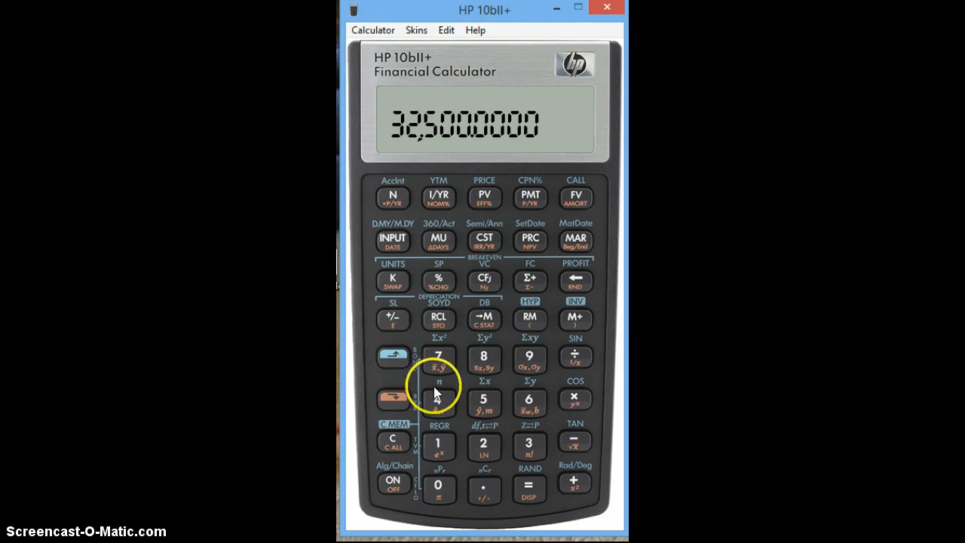
pyautogui.click(438, 358)
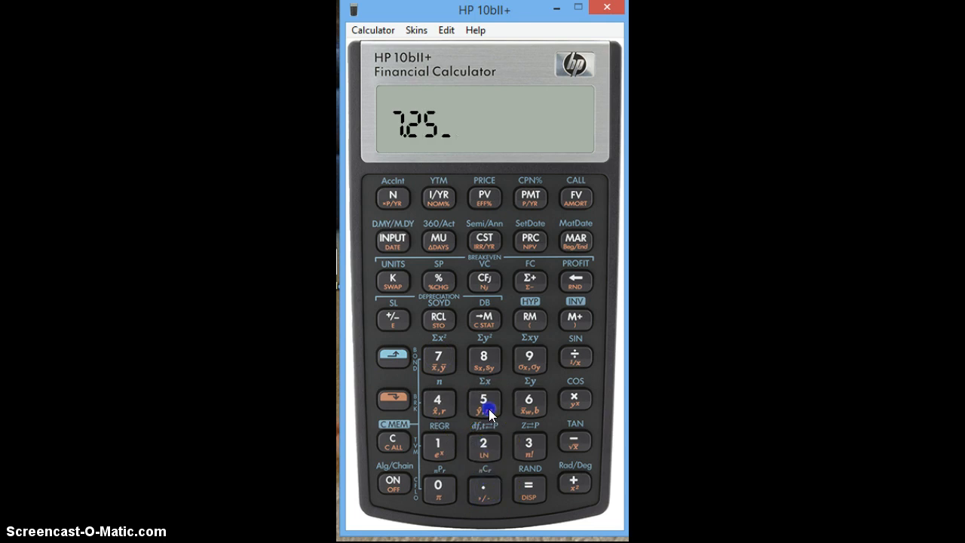
pyautogui.moveTo(546, 194)
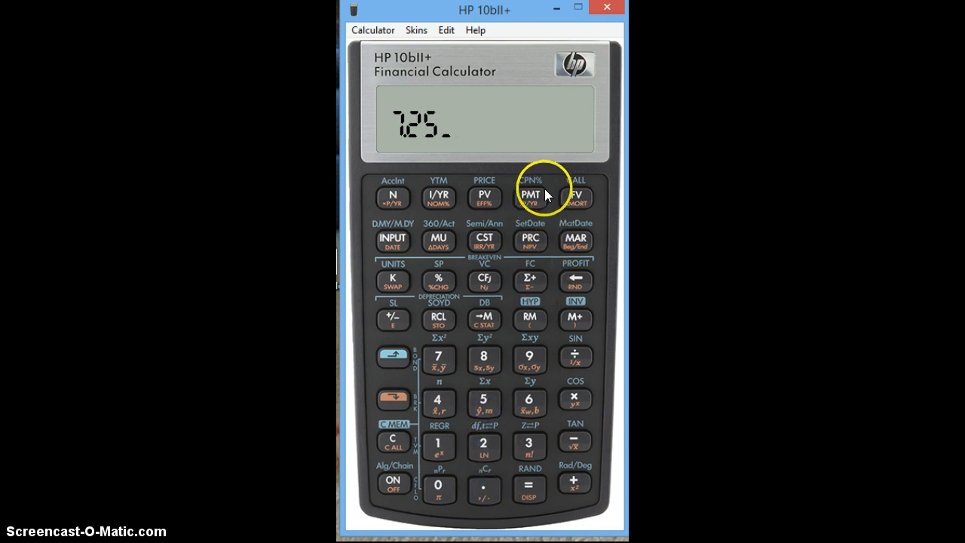
pyautogui.moveTo(588, 363)
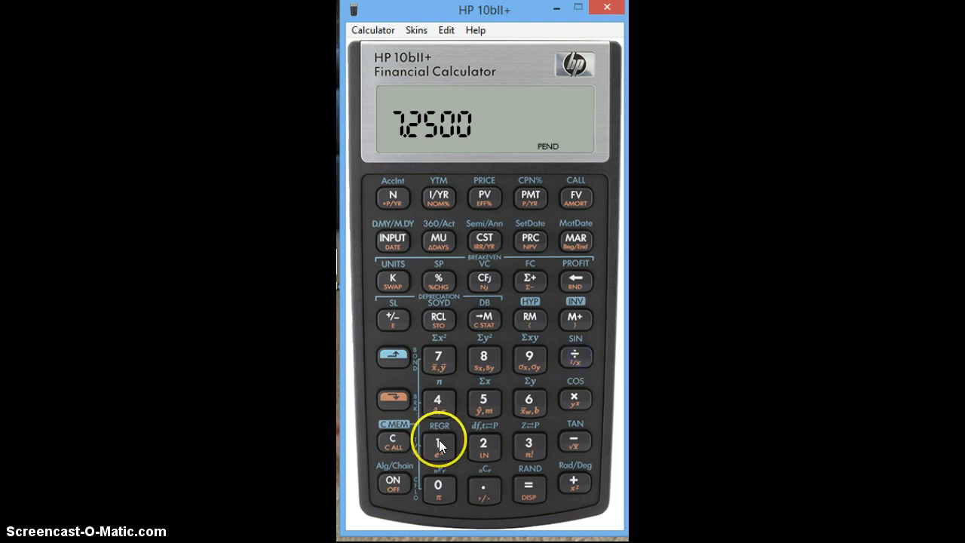
pyautogui.click(438, 198)
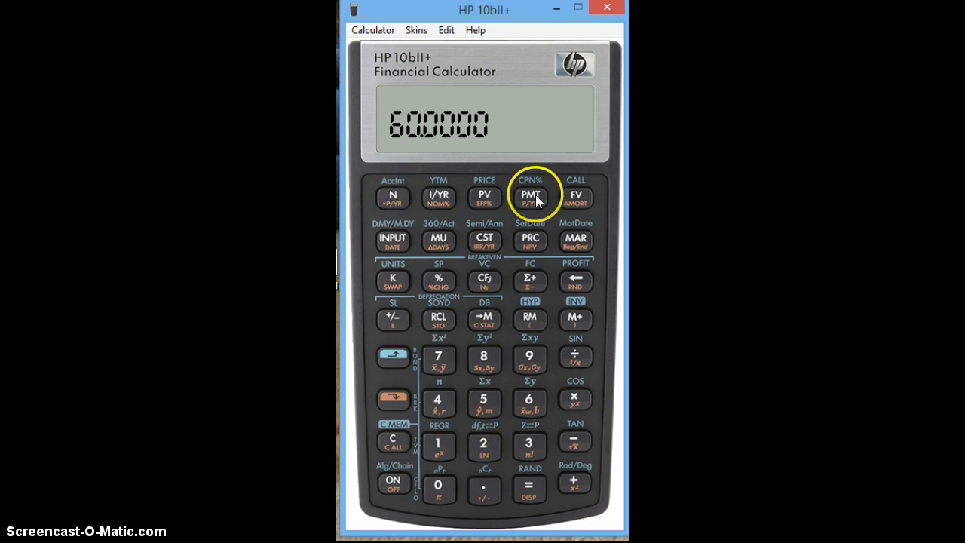
# Step: Set FV to 0 and compute the payment, -647.3792
pyautogui.click(438, 487)
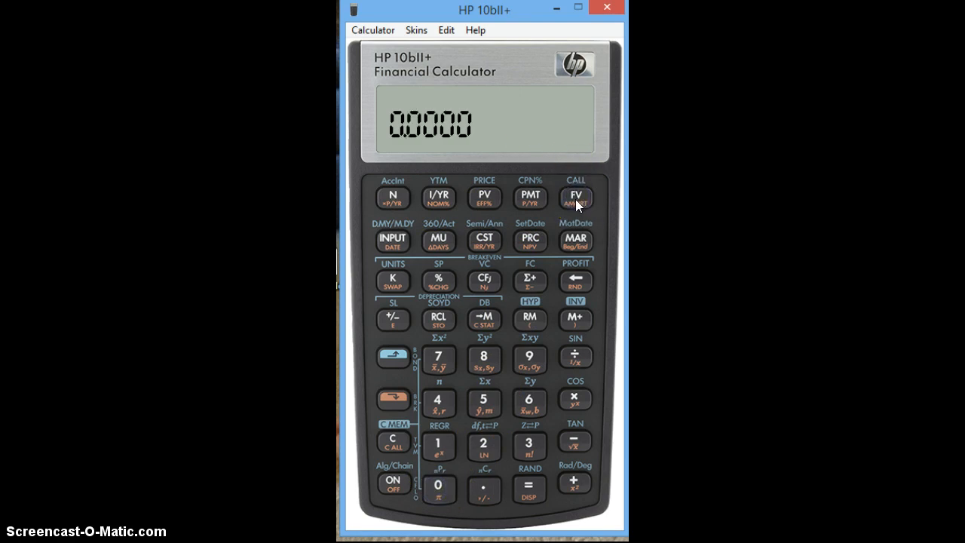
pyautogui.click(529, 198)
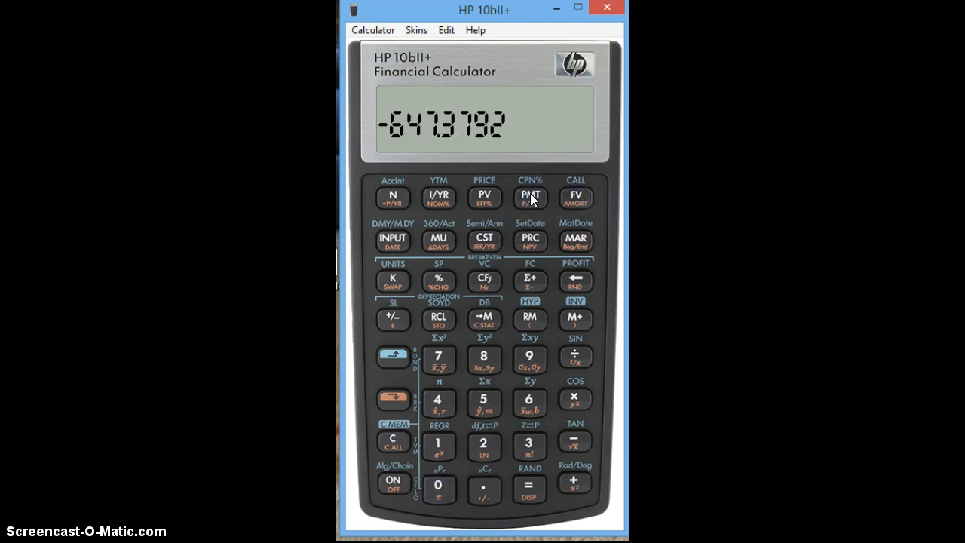
pyautogui.moveTo(539, 244)
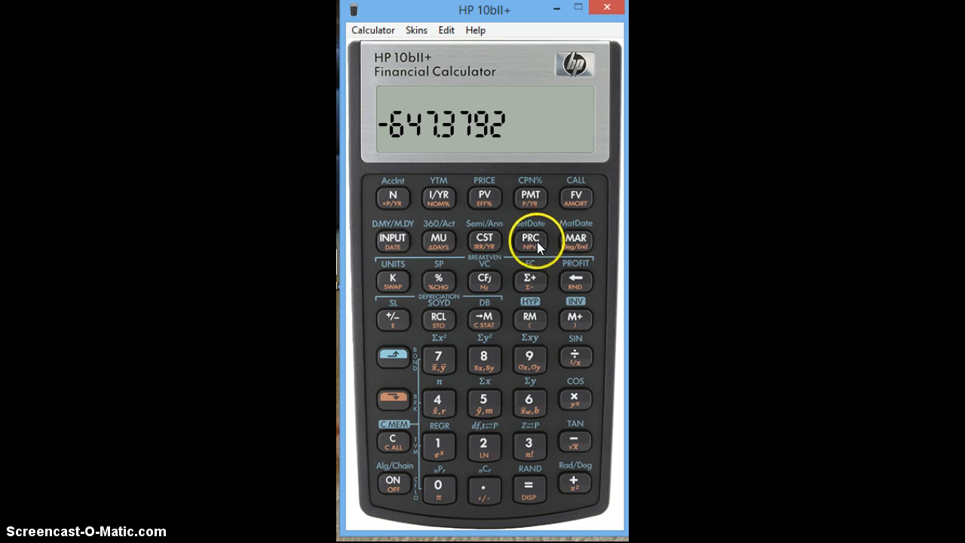
pyautogui.moveTo(454, 388)
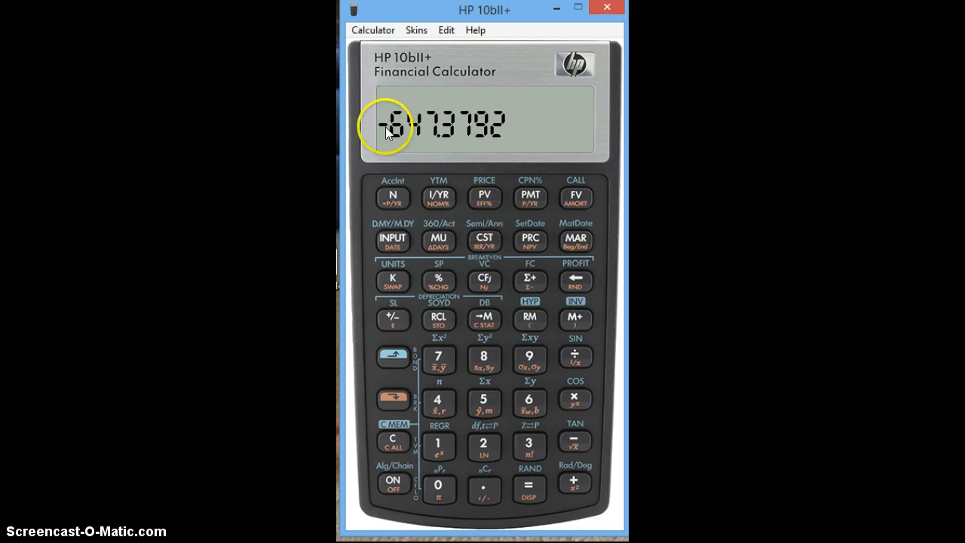
pyautogui.moveTo(399, 125)
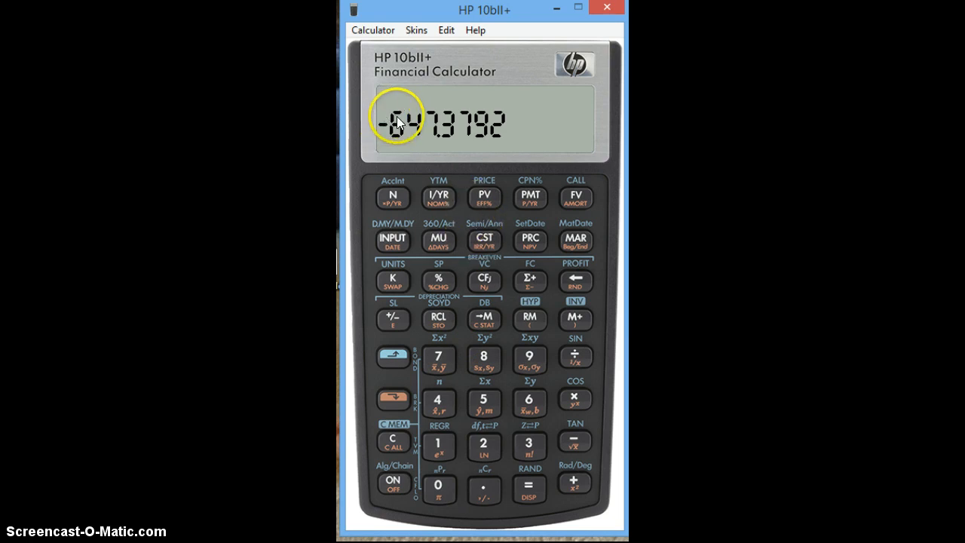
pyautogui.moveTo(401, 124)
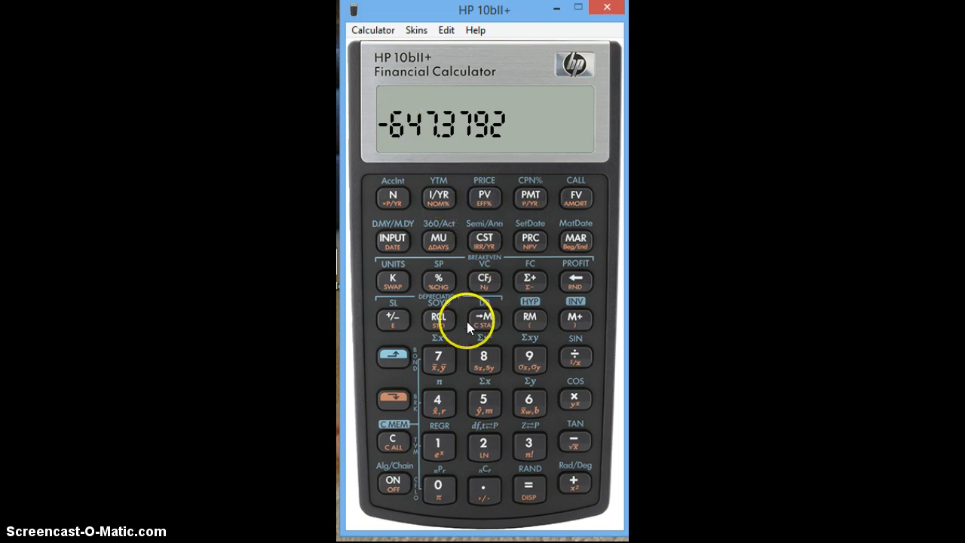
pyautogui.moveTo(367, 134)
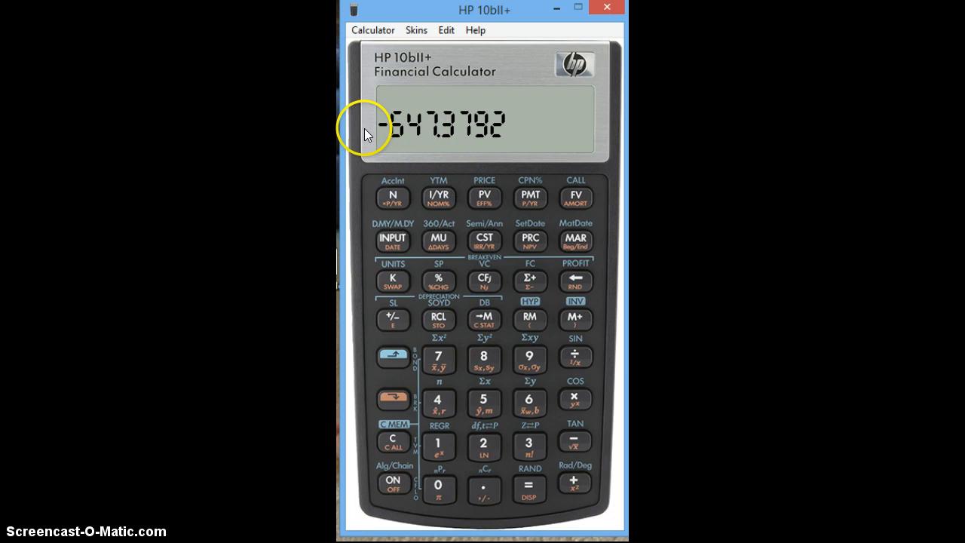
pyautogui.moveTo(432, 128)
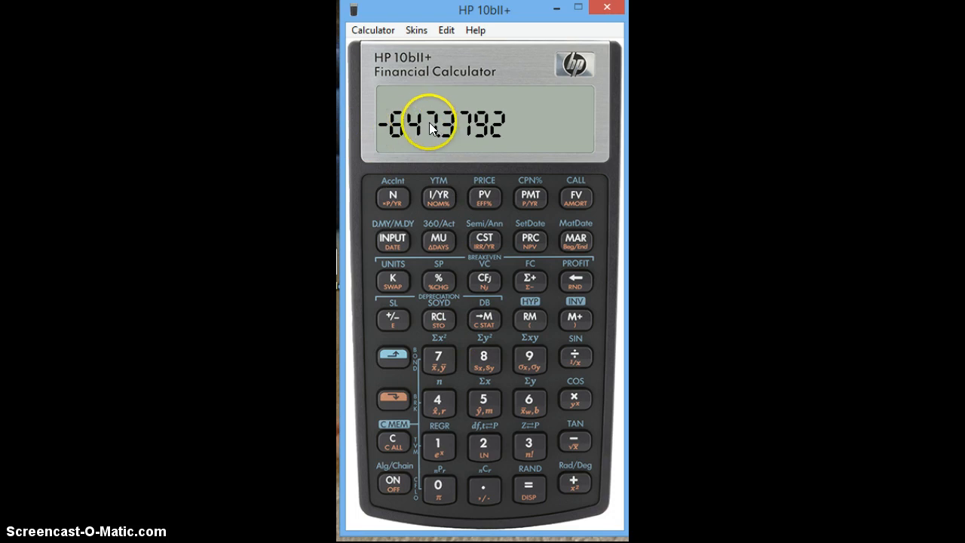
pyautogui.moveTo(461, 277)
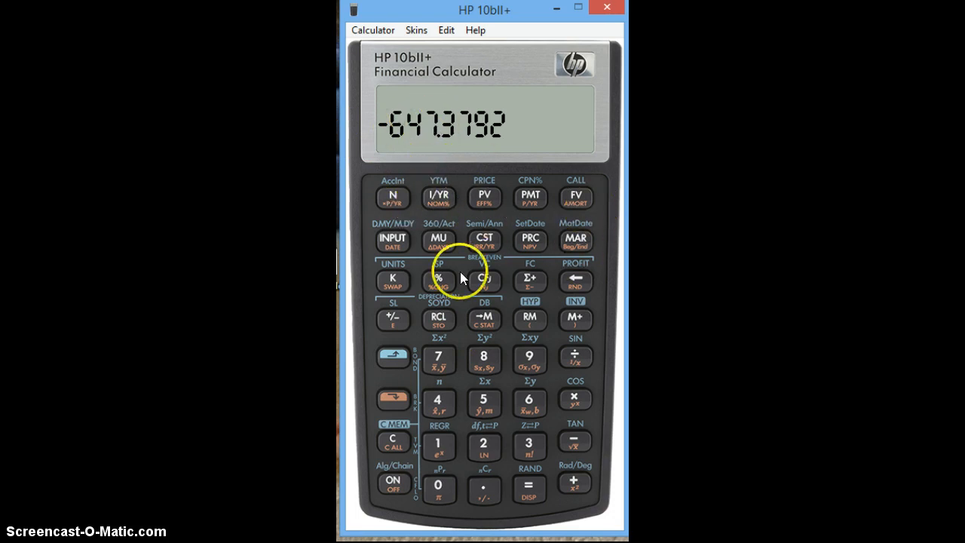
pyautogui.moveTo(399, 170)
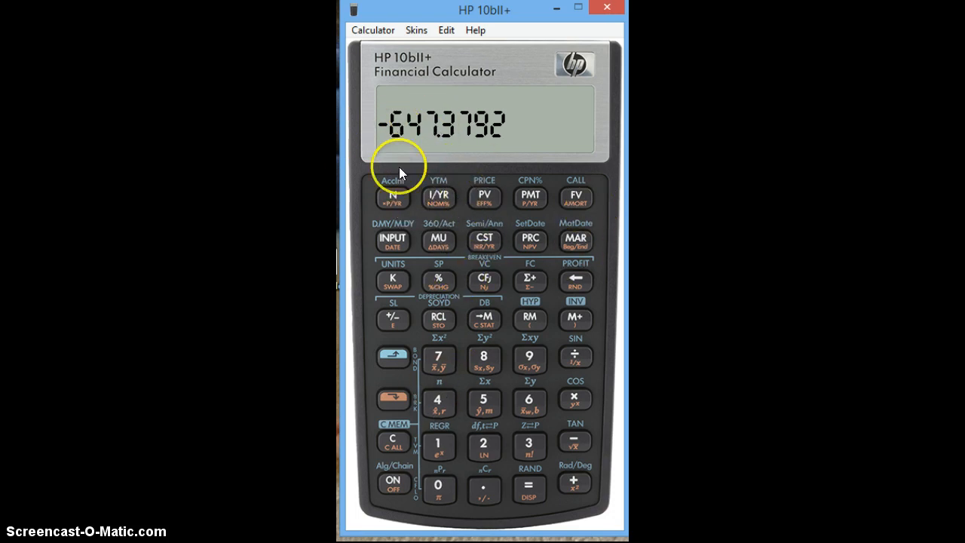
pyautogui.moveTo(389, 132)
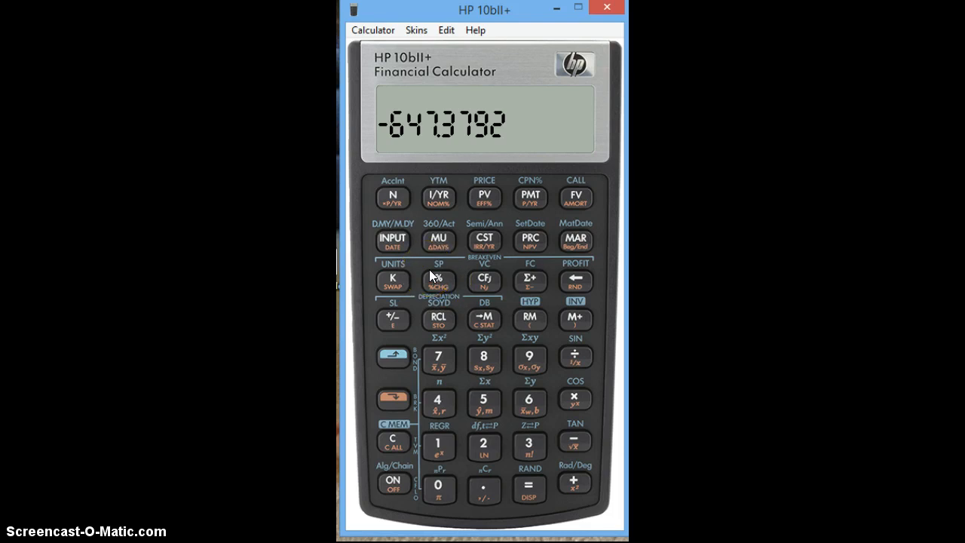
pyautogui.moveTo(371, 442)
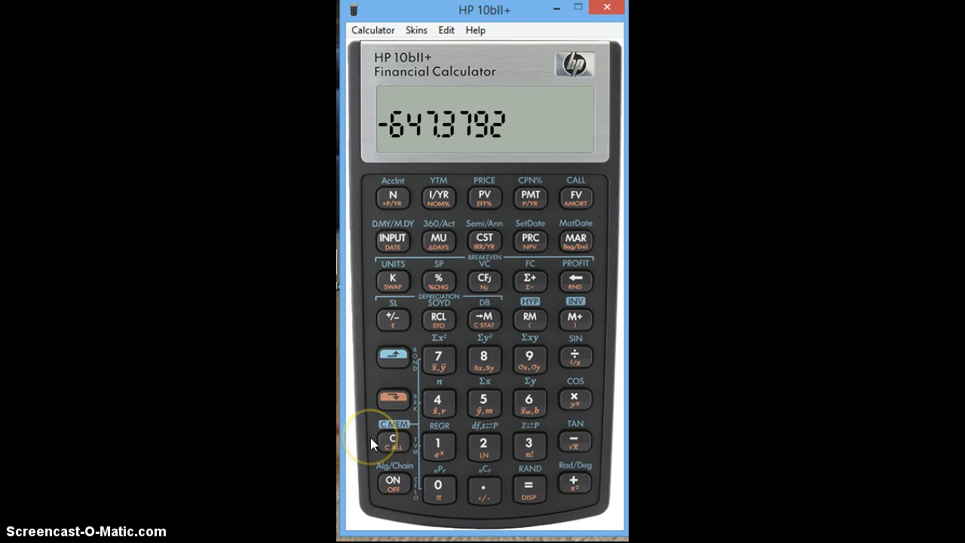